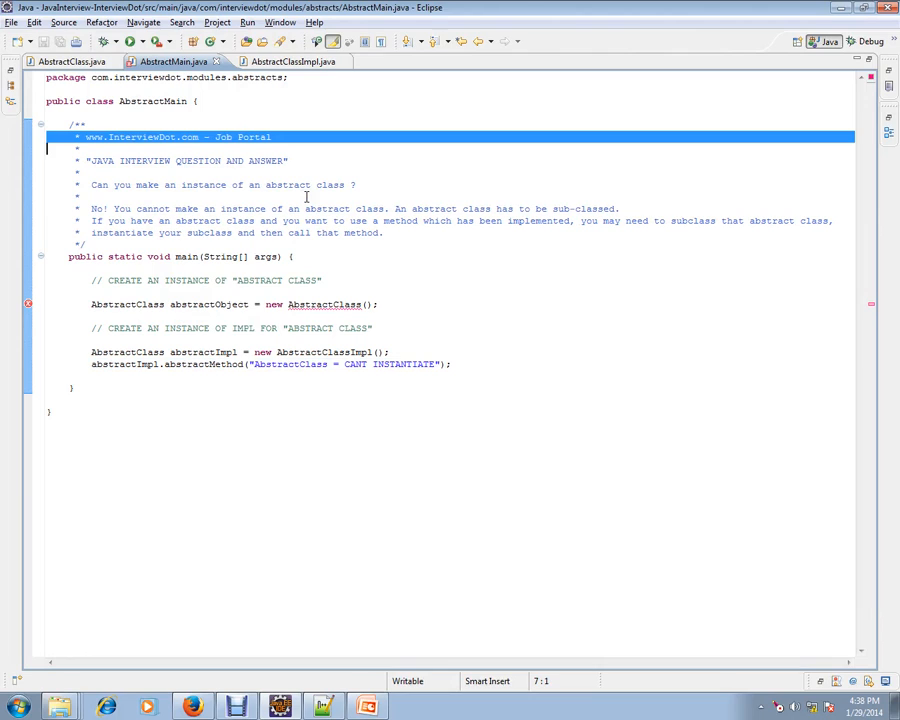
pyautogui.moveTo(387, 243)
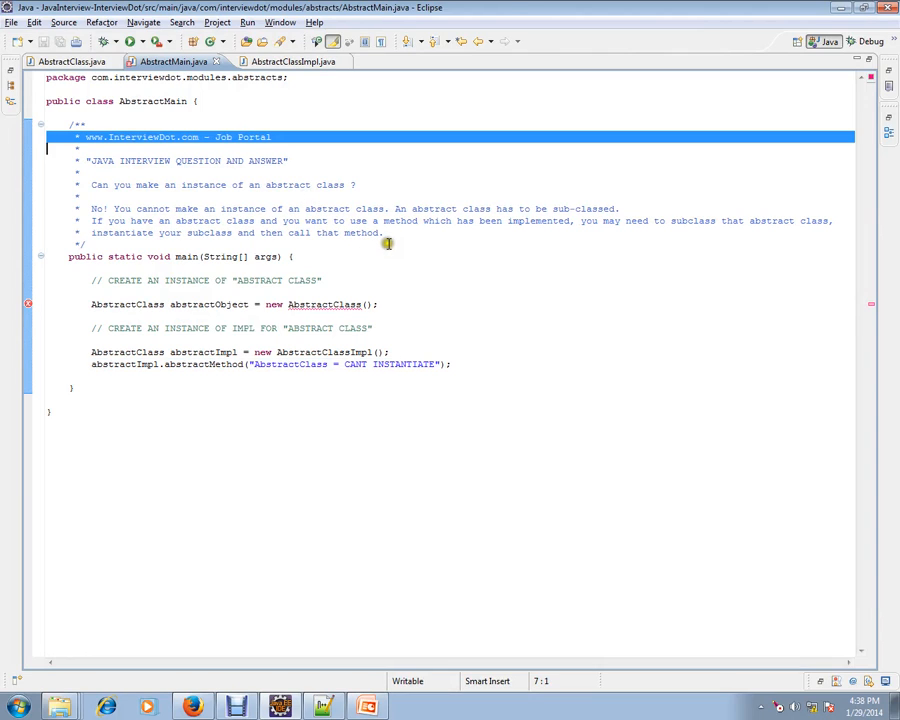
pyautogui.moveTo(396, 233)
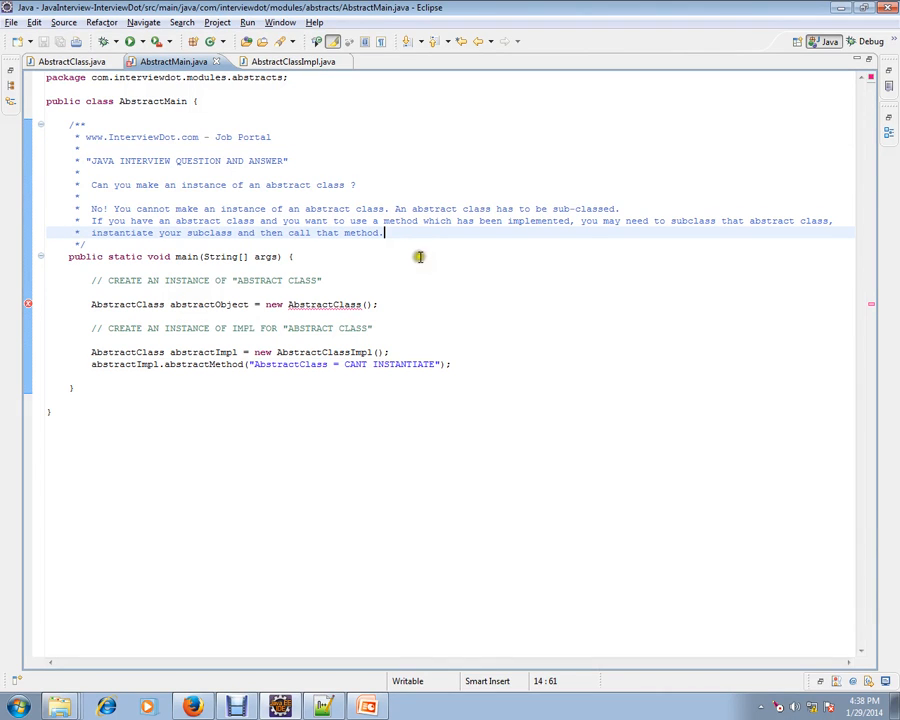
pyautogui.moveTo(113, 180)
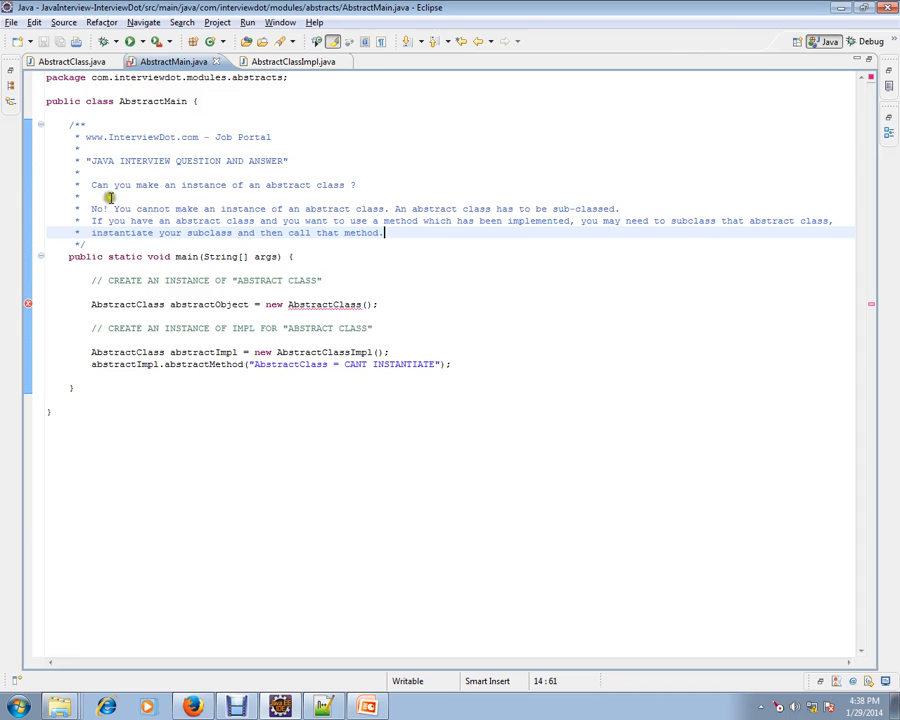
# Highlight 'sub-classed', 'subclass' and the abstractMethod name while explaining the comments
pyautogui.doubleClick(300, 185)
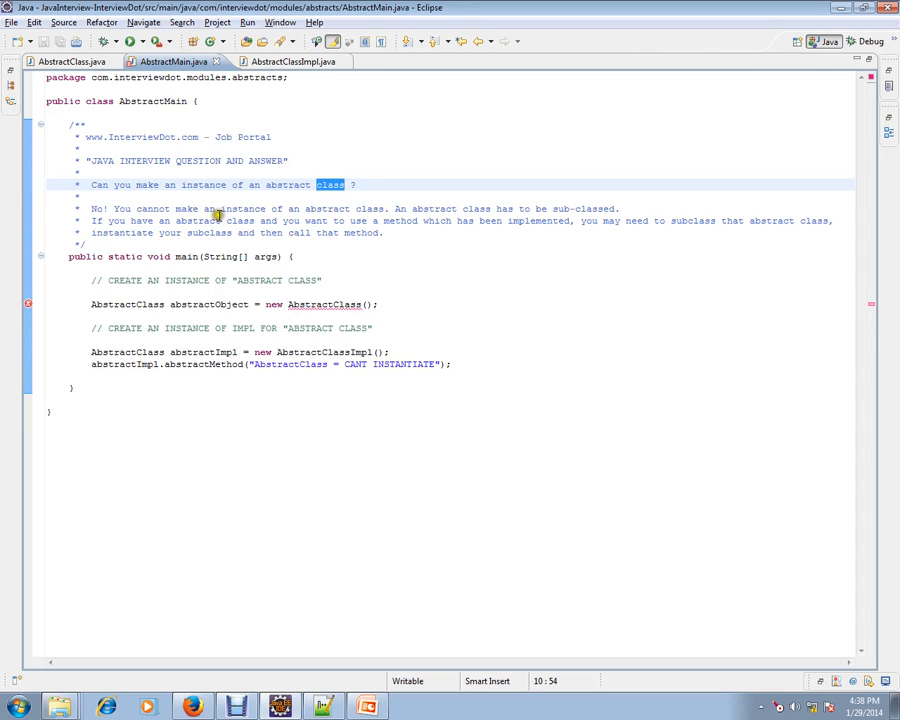
pyautogui.moveTo(426, 221)
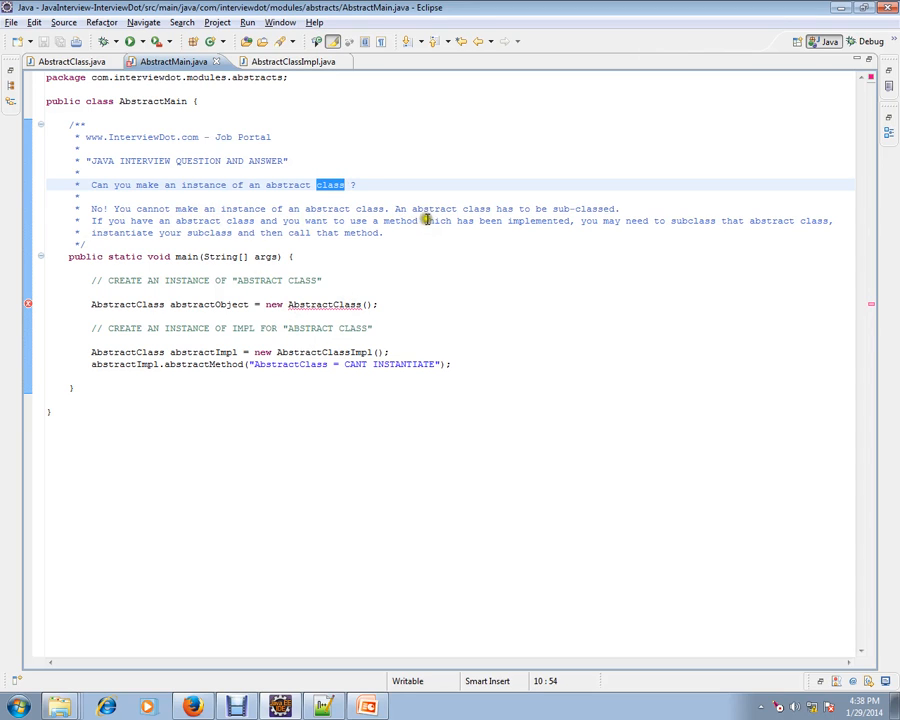
pyautogui.click(558, 208)
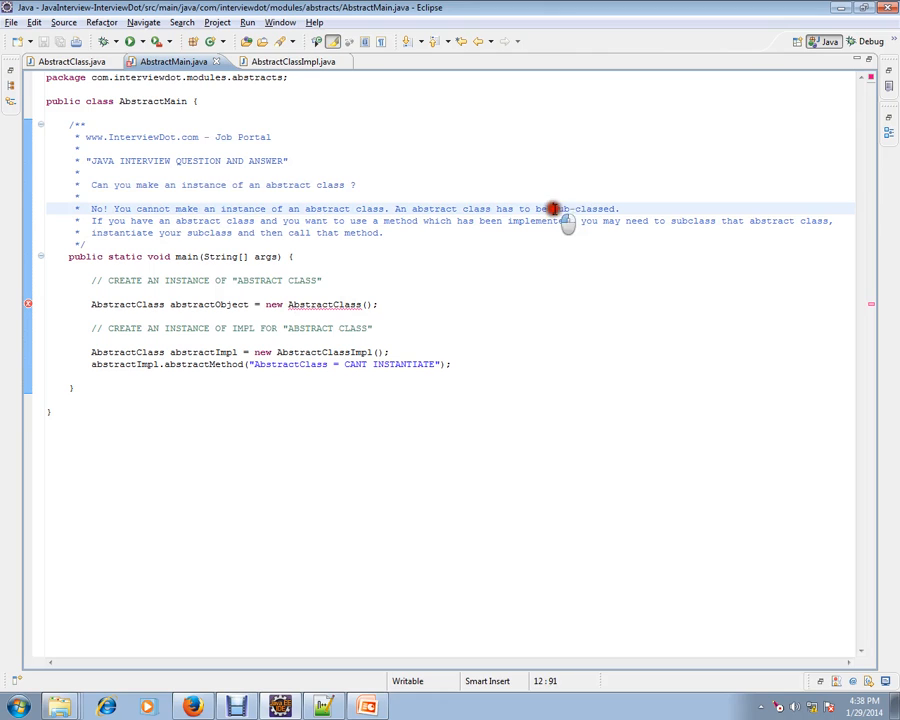
pyautogui.doubleClick(587, 208)
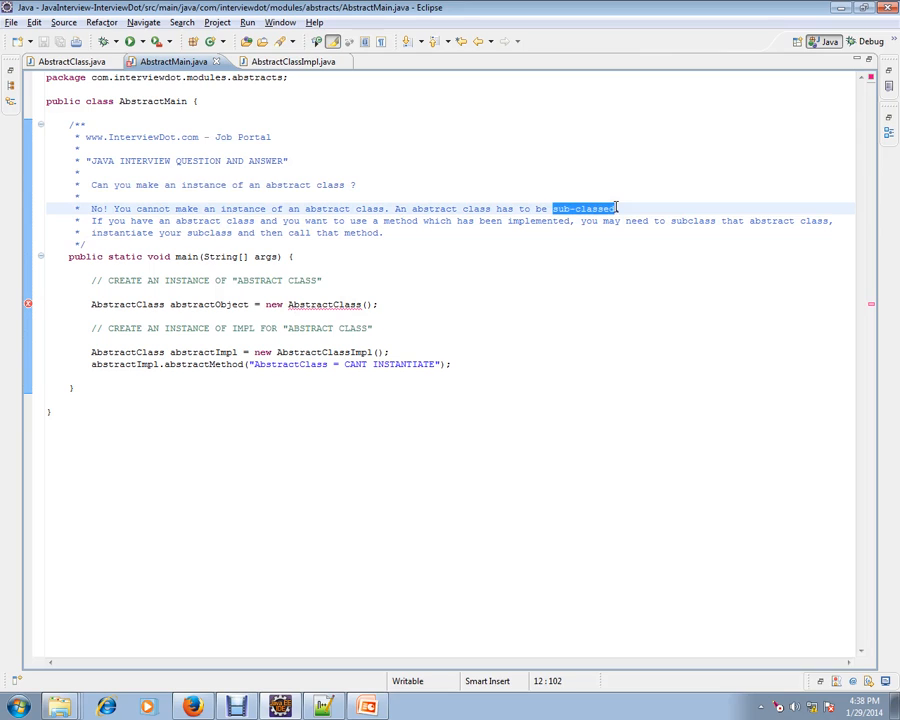
pyautogui.moveTo(379, 241)
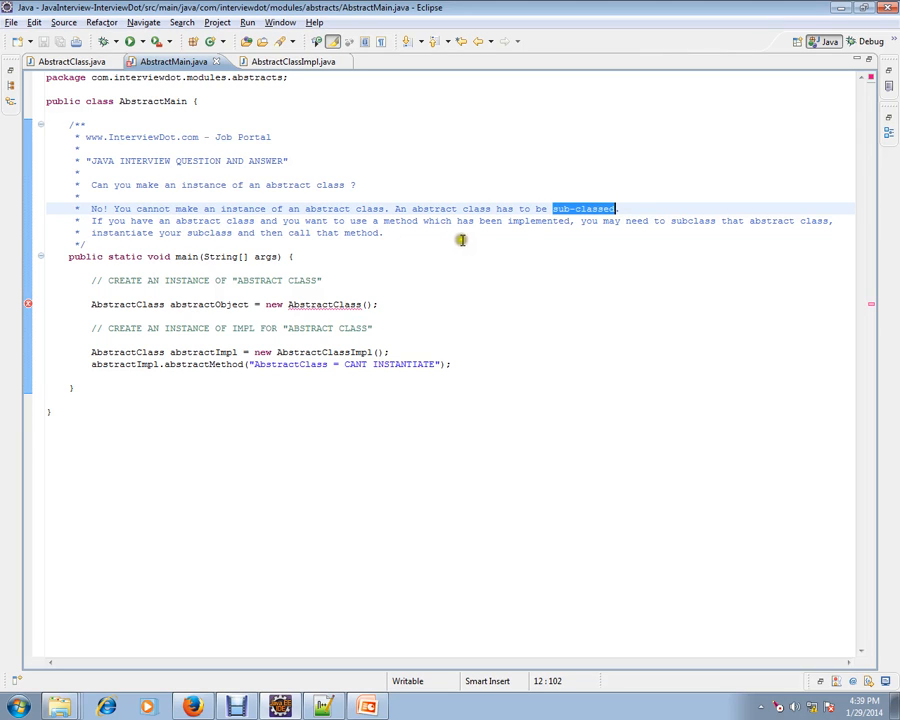
pyautogui.moveTo(617, 236)
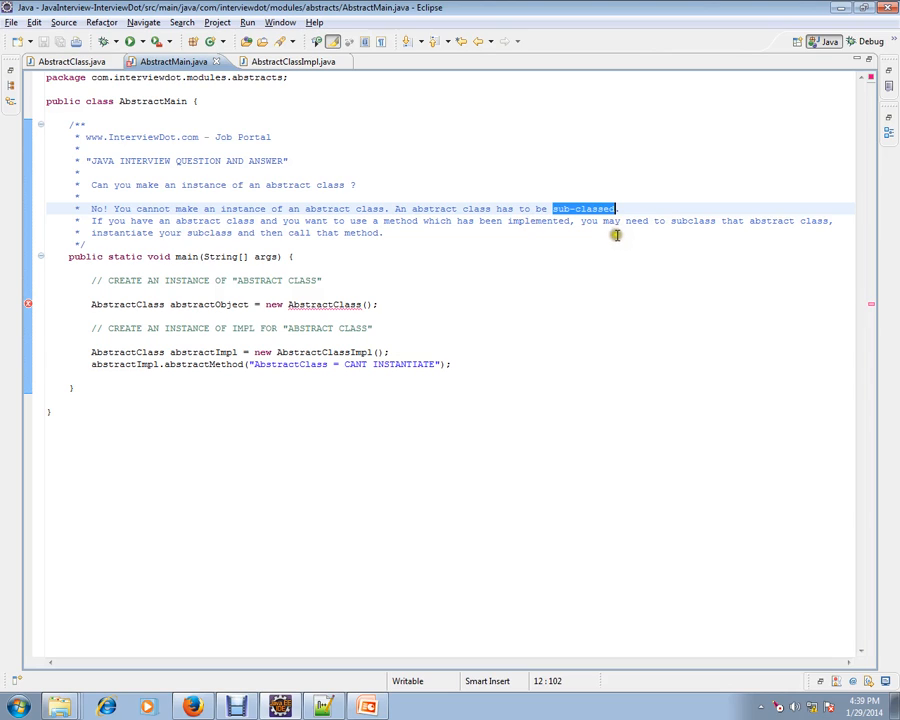
pyautogui.moveTo(774, 226)
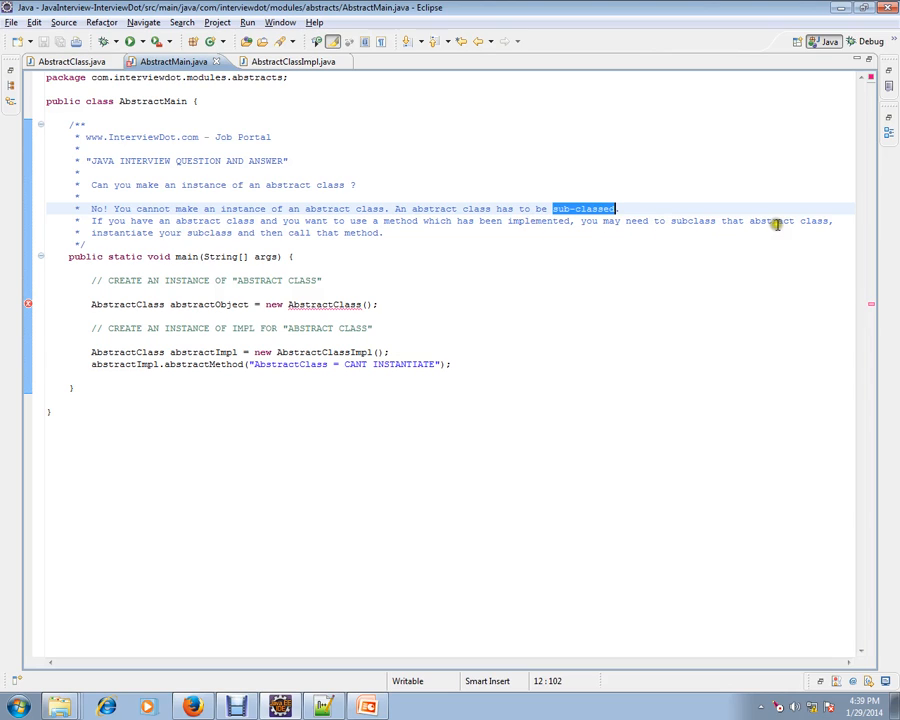
pyautogui.moveTo(184, 235)
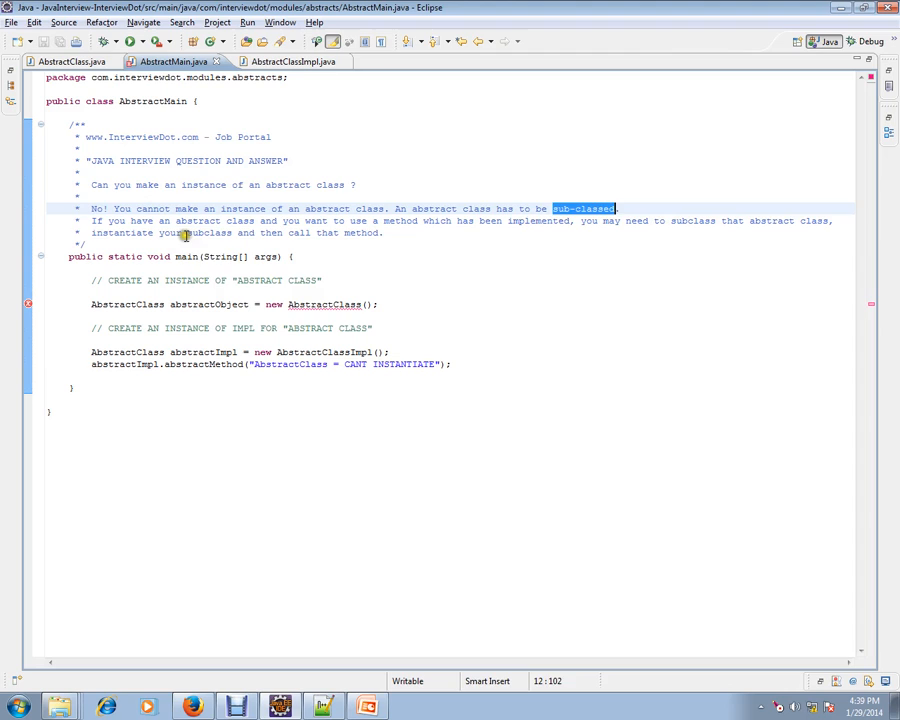
pyautogui.doubleClick(205, 233)
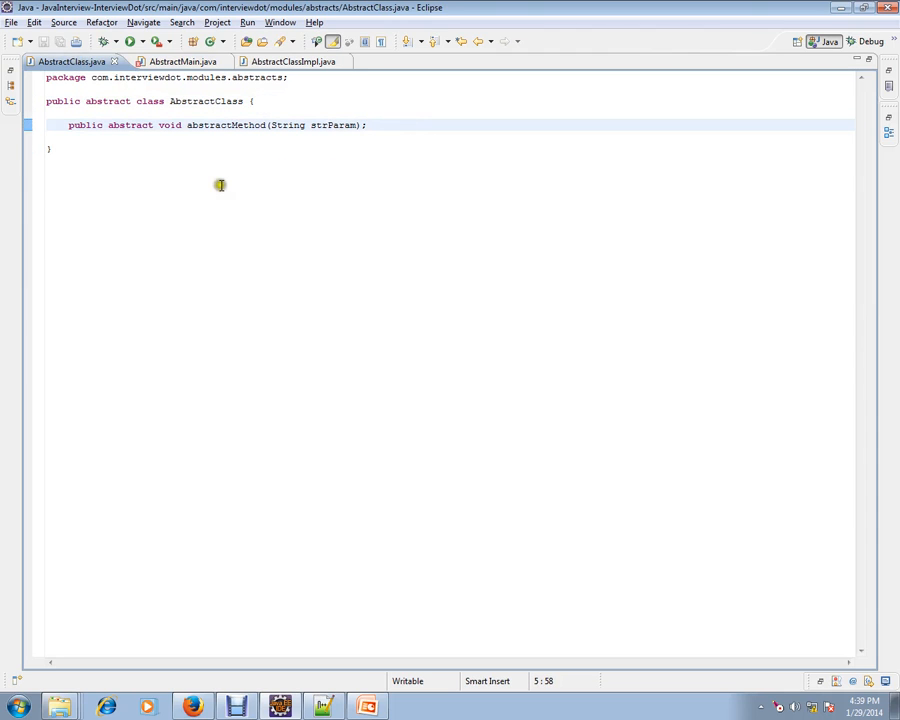
pyautogui.moveTo(202, 194)
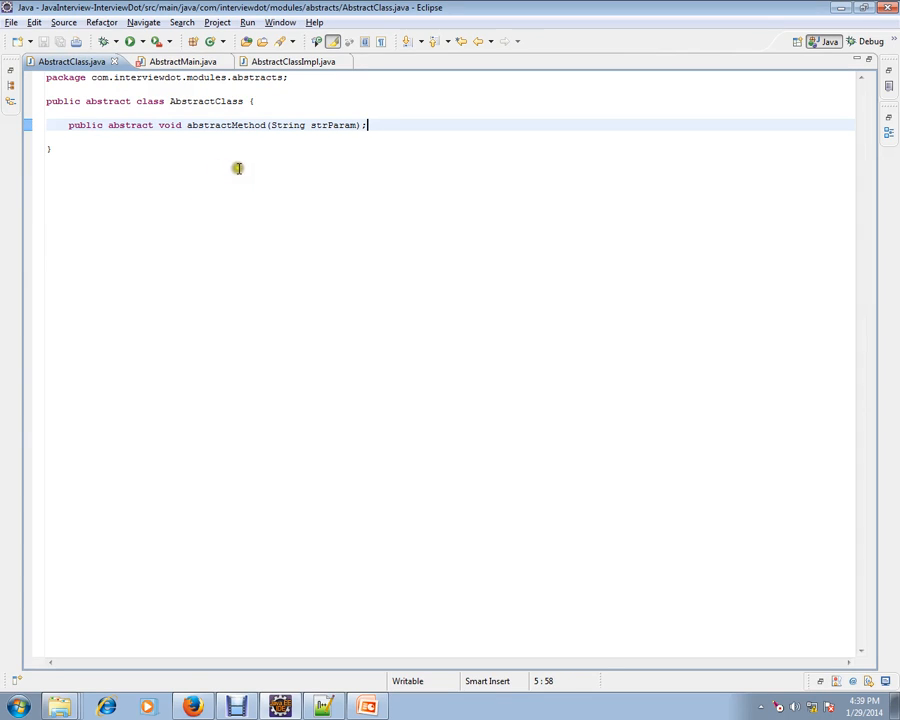
pyautogui.moveTo(204, 169)
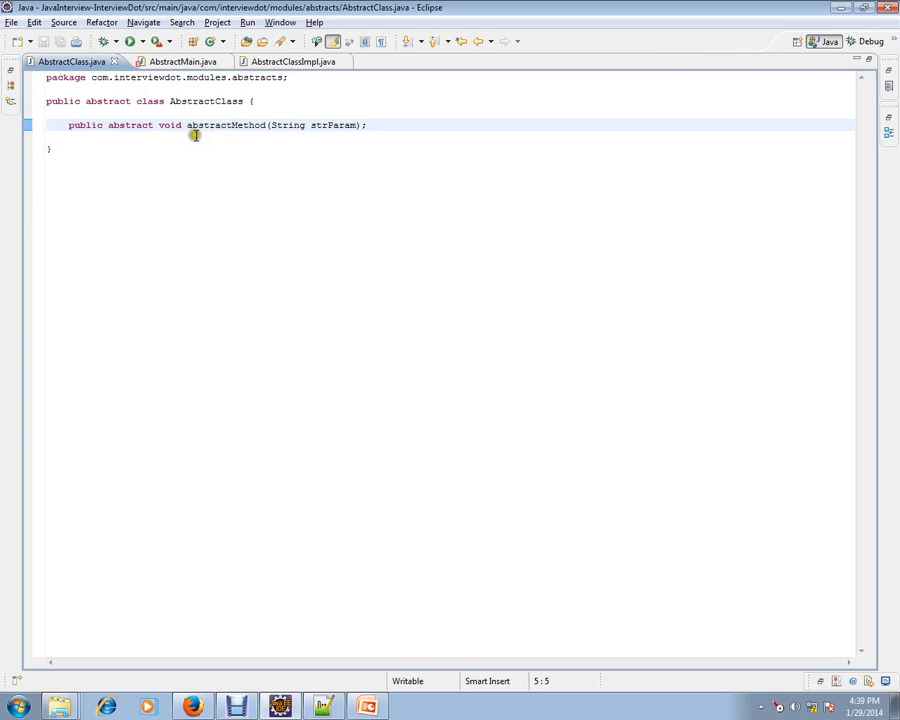
pyautogui.doubleClick(220, 126)
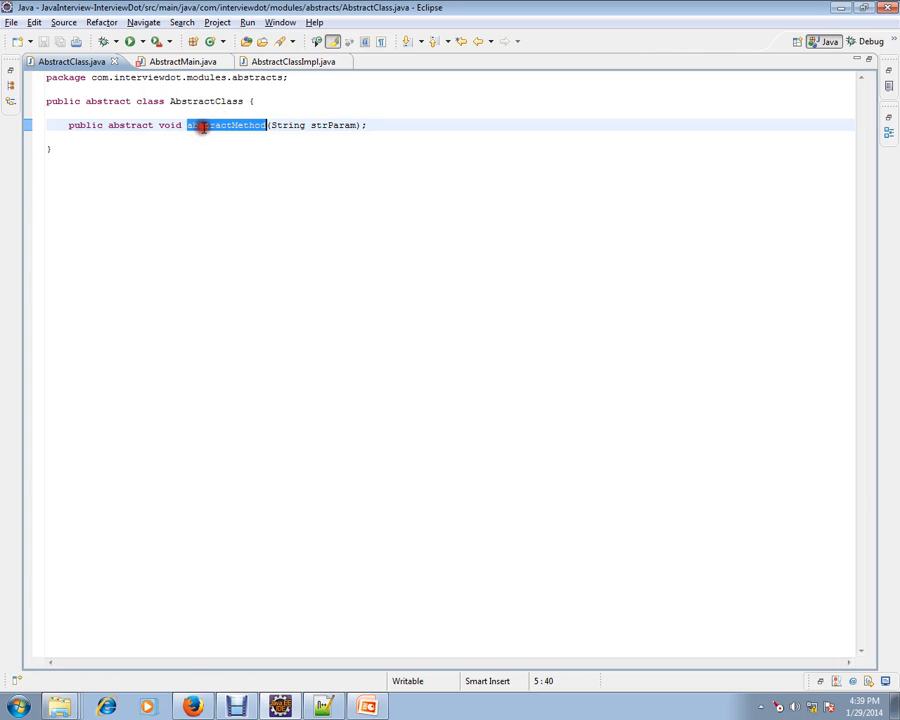
pyautogui.click(170, 72)
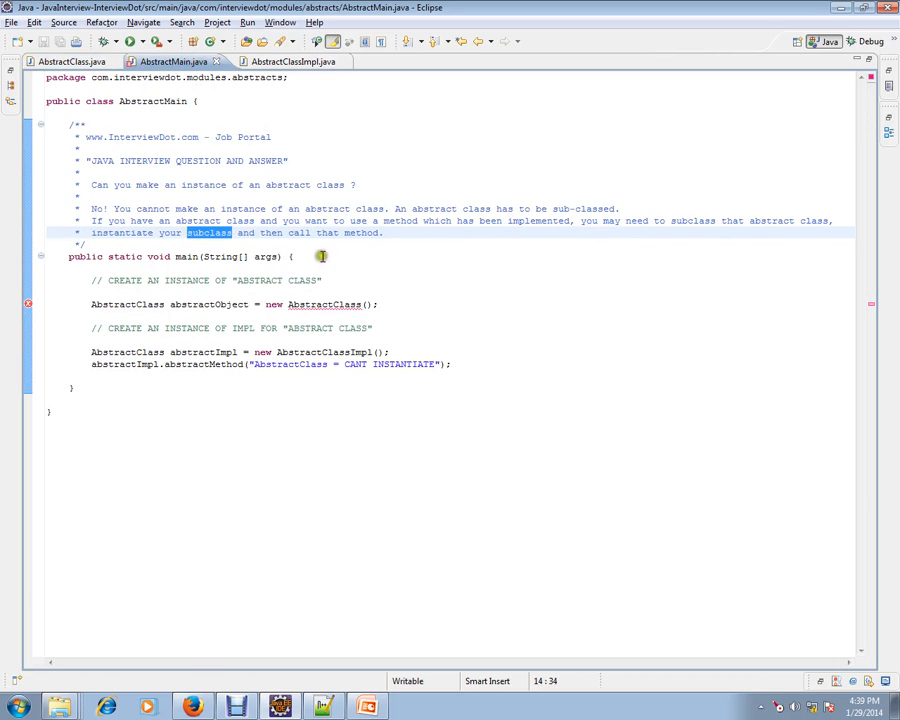
pyautogui.click(290, 66)
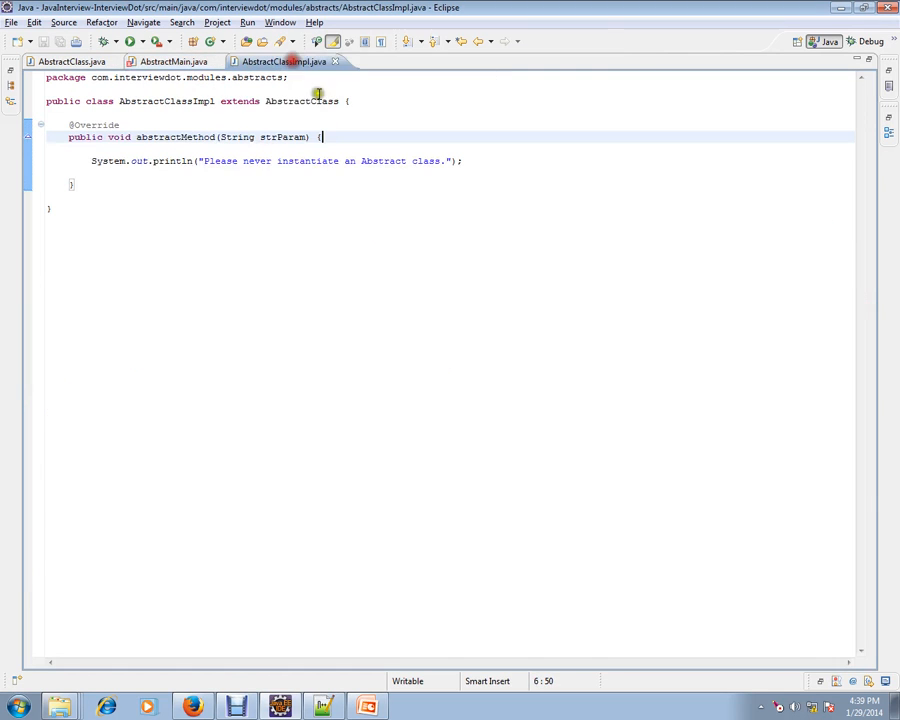
pyautogui.doubleClick(188, 101)
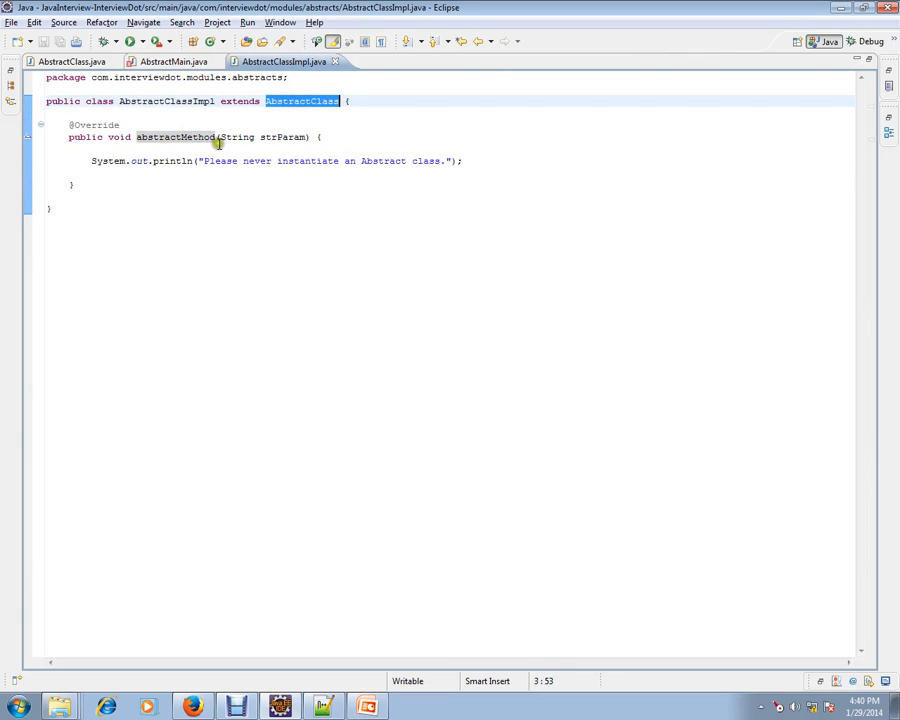
pyautogui.moveTo(70, 124); pyautogui.dragTo(90, 184)
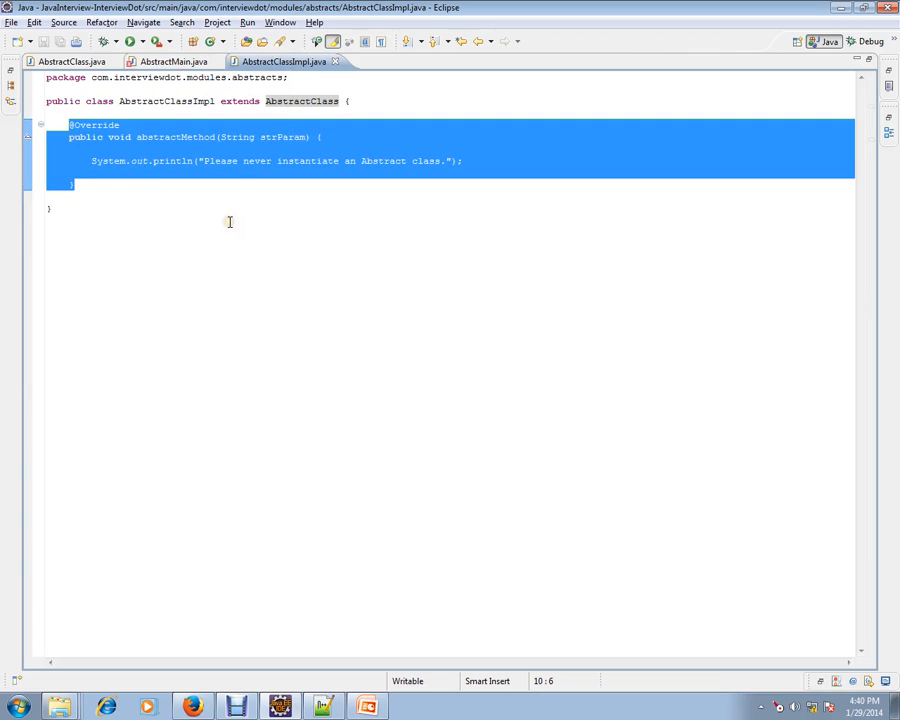
pyautogui.press('Delete')
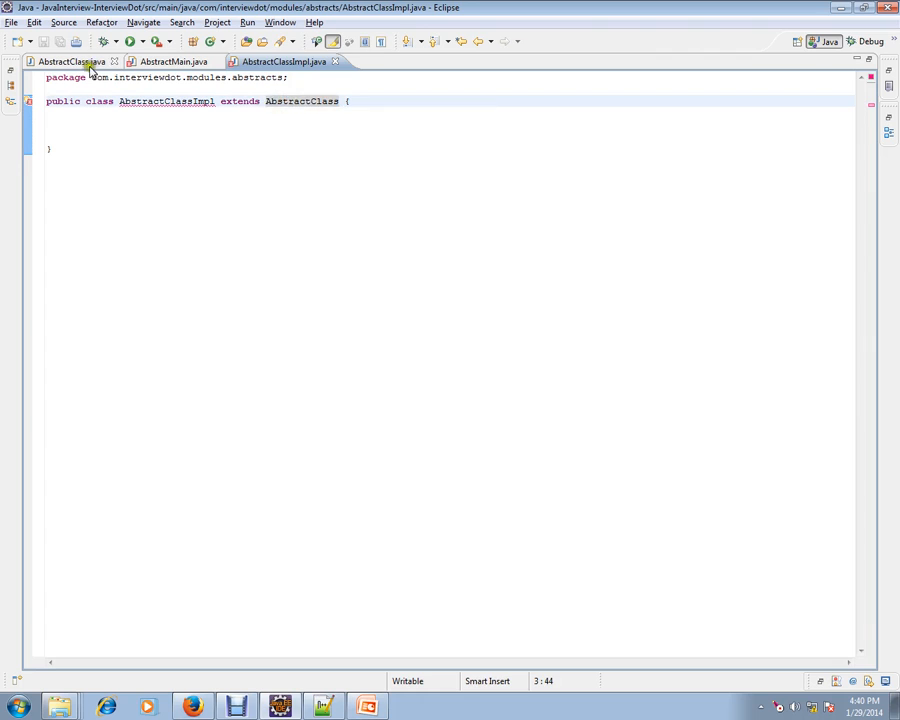
# Generate the abstractMethod stub printing "Please never instantiate an Abstract class." and save
pyautogui.click(60, 71)
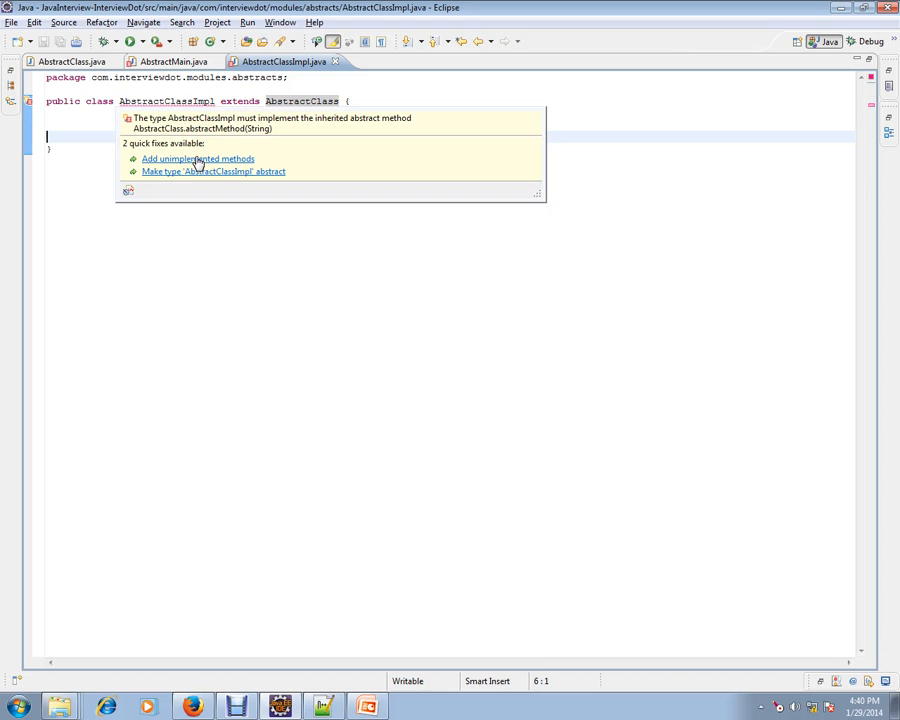
pyautogui.moveTo(195, 159)
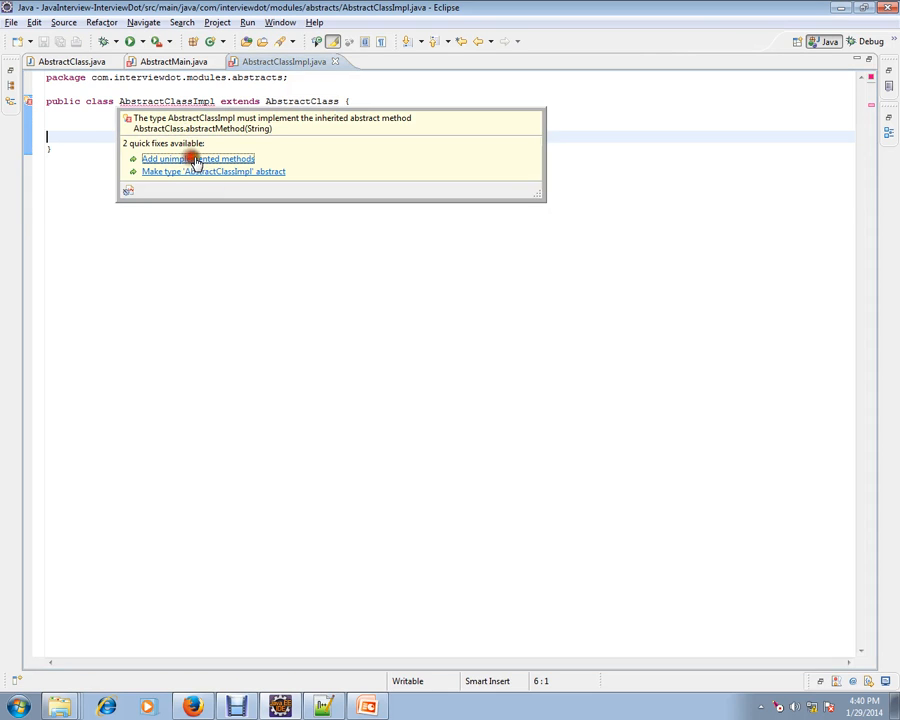
pyautogui.click(196, 159)
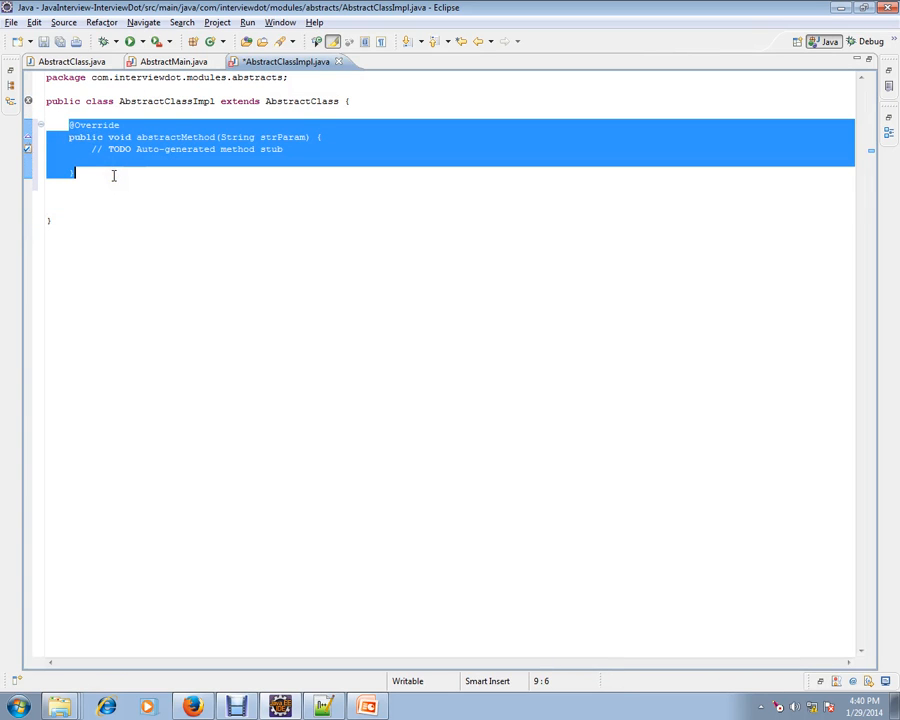
pyautogui.write('System.out.println("Please never instantiate an Abstract class.");')
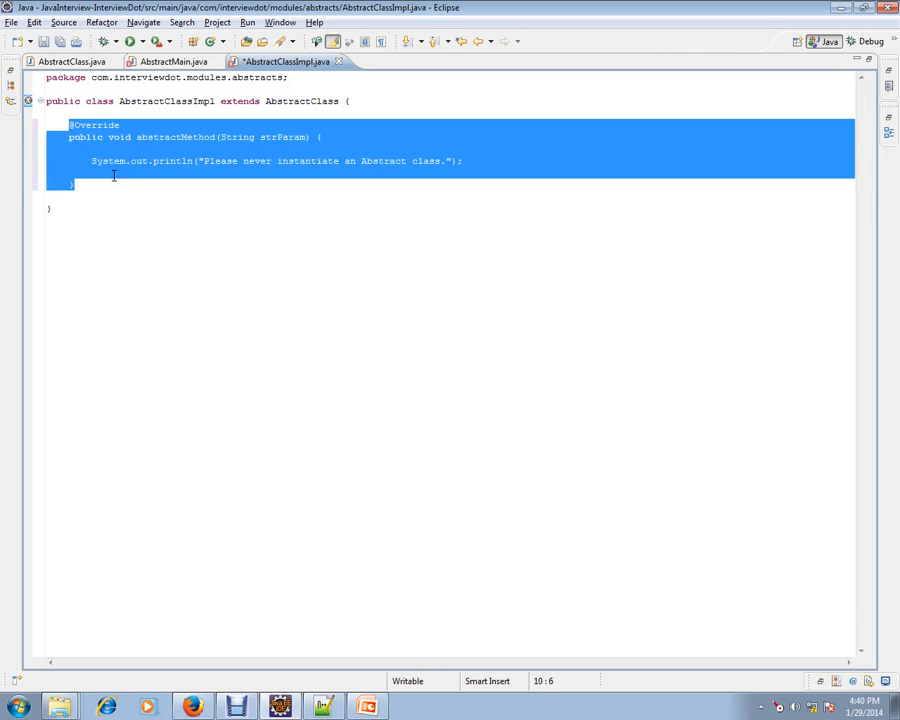
pyautogui.press('ctrl+s')
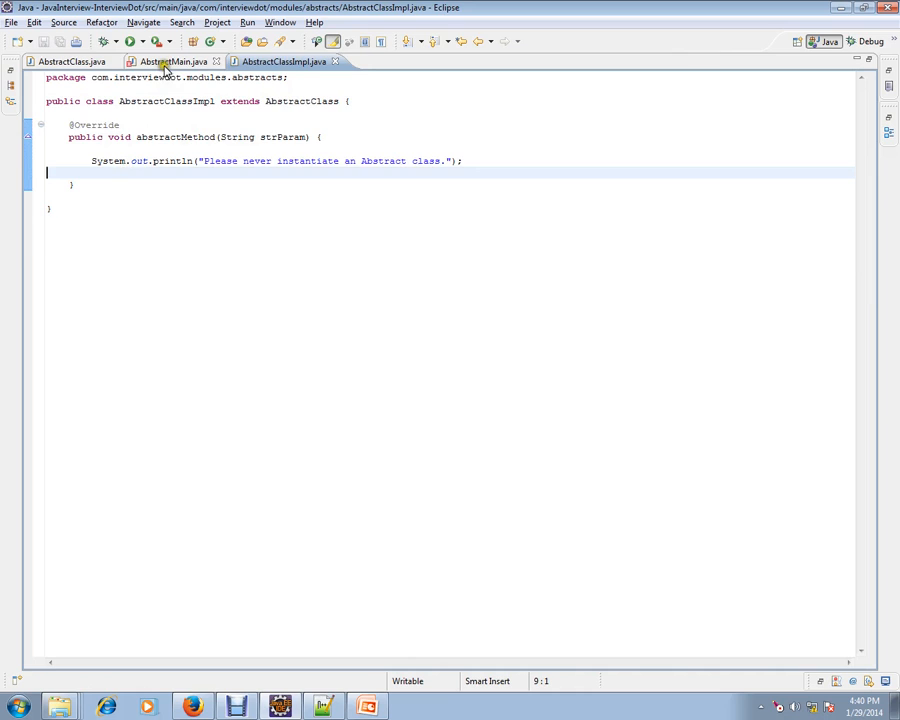
# Show AbstractMain.java, then switch to the PowerPoint slide presentation
pyautogui.click(187, 63)
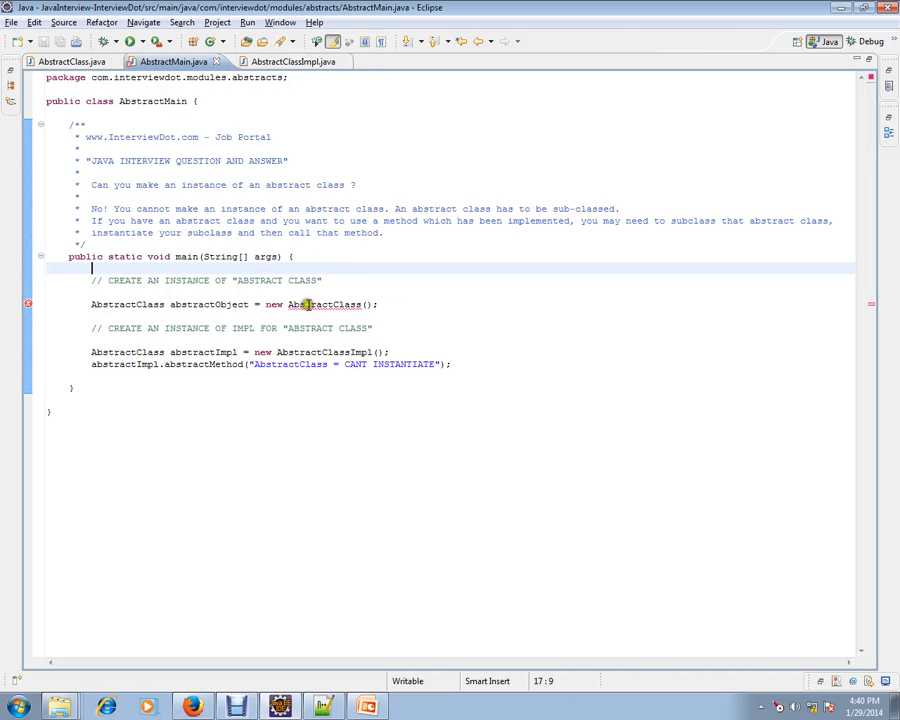
pyautogui.moveTo(322, 305)
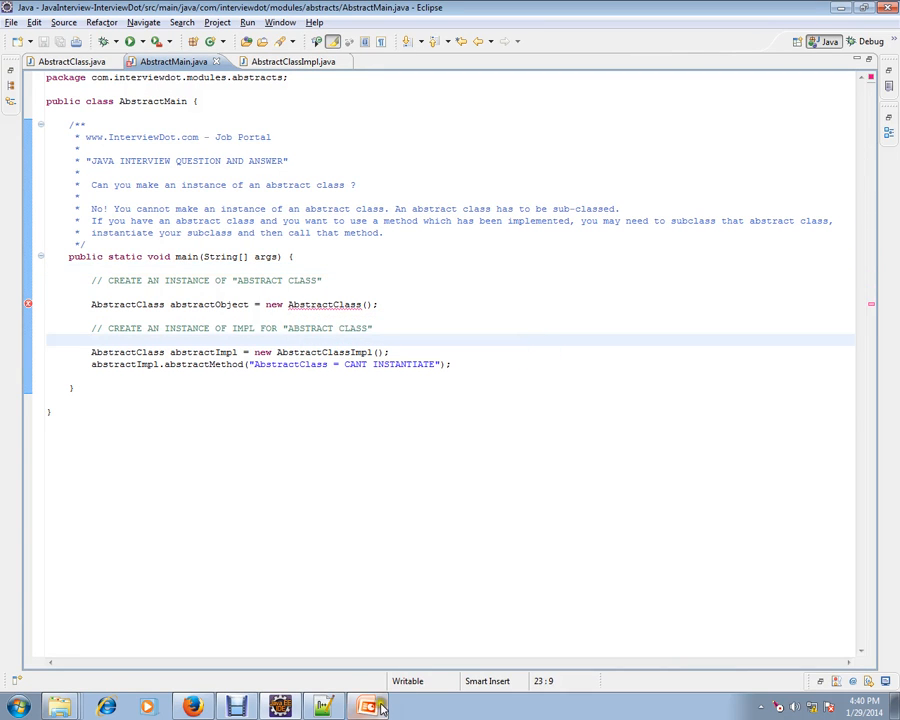
pyautogui.click(359, 707)
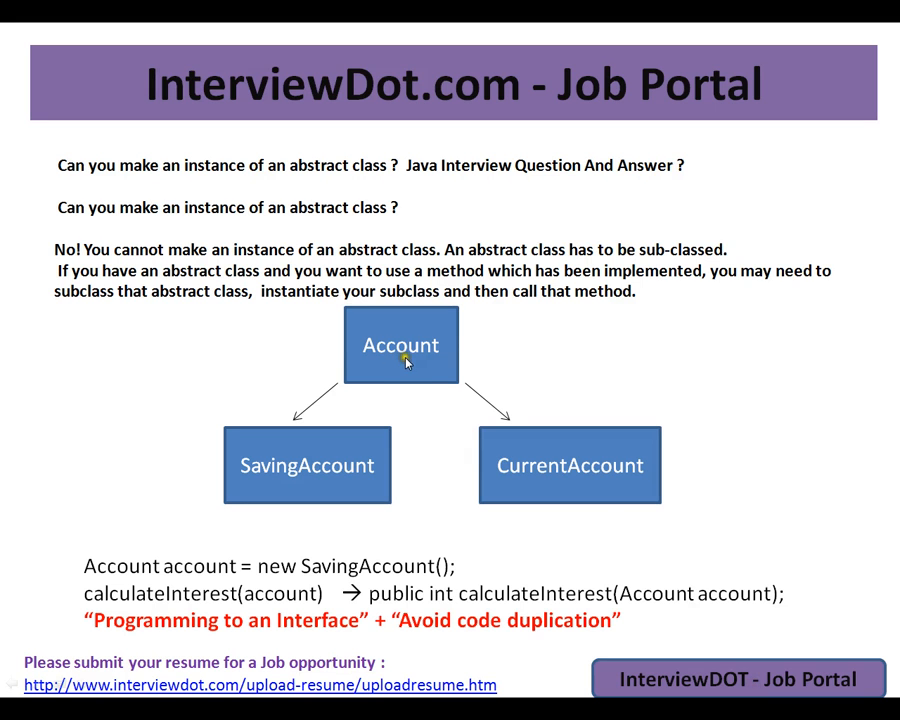
pyautogui.moveTo(426, 364)
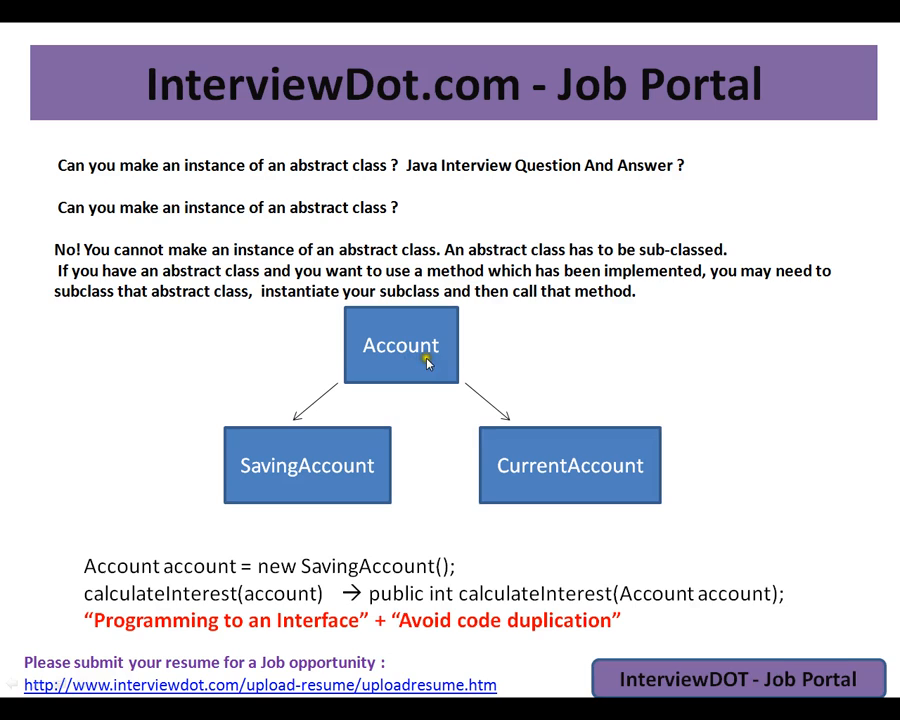
pyautogui.moveTo(435, 370)
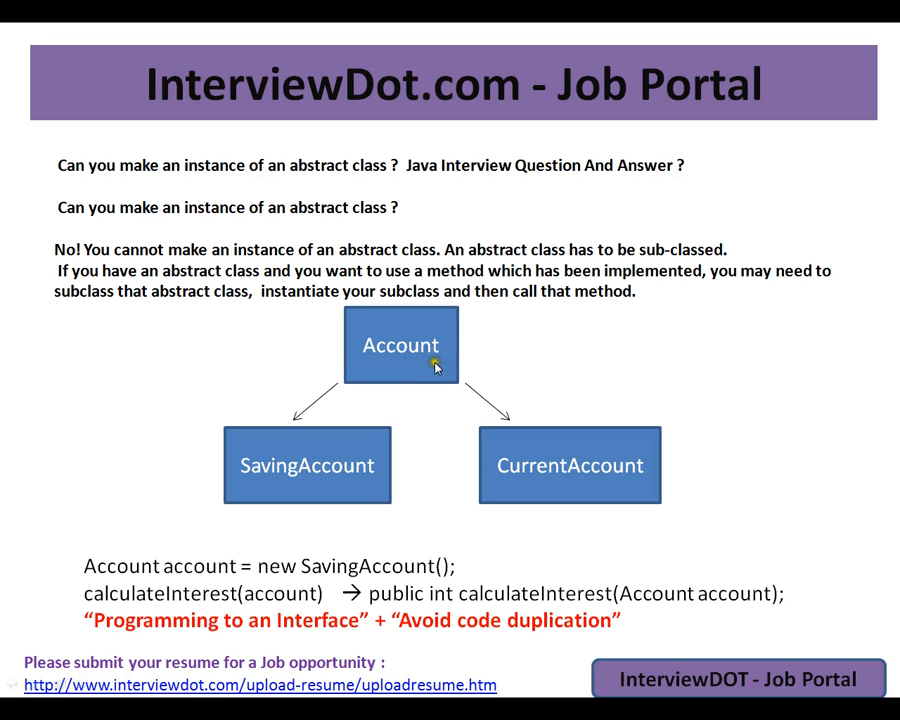
pyautogui.moveTo(430, 363)
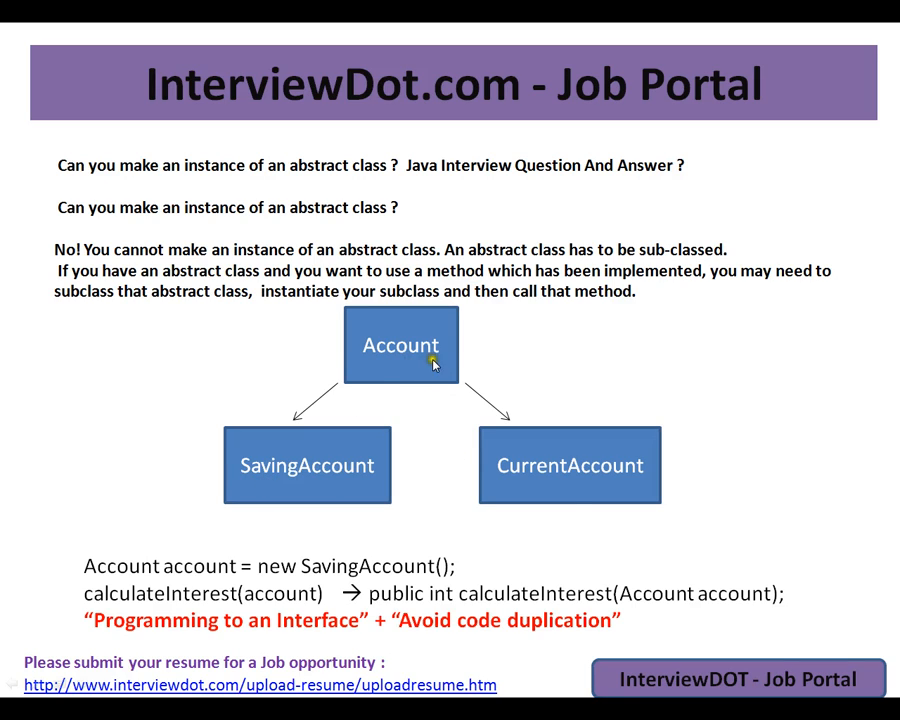
pyautogui.moveTo(445, 349)
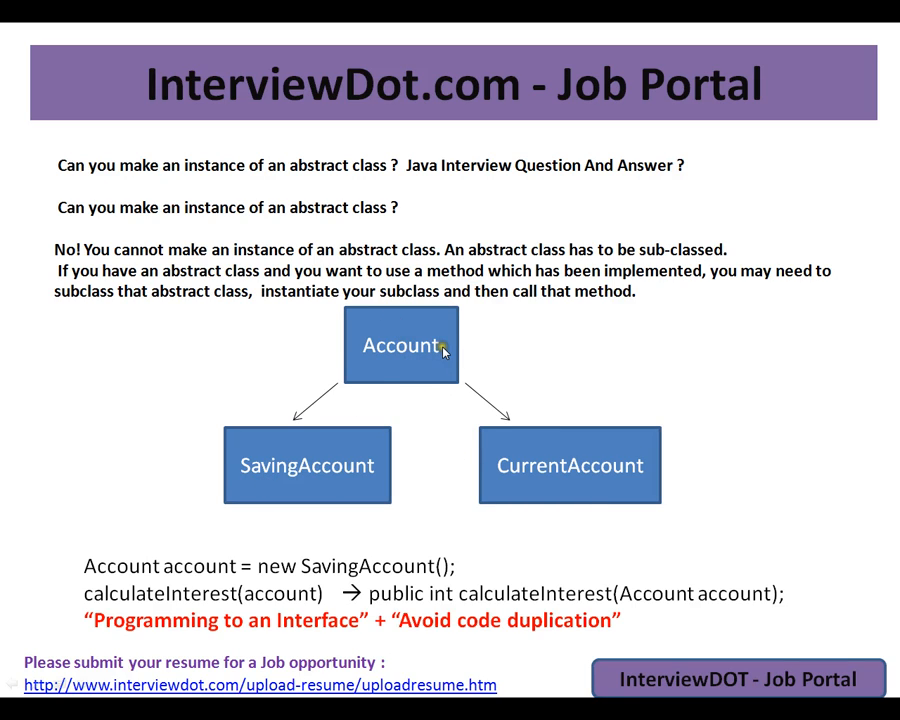
pyautogui.moveTo(444, 352)
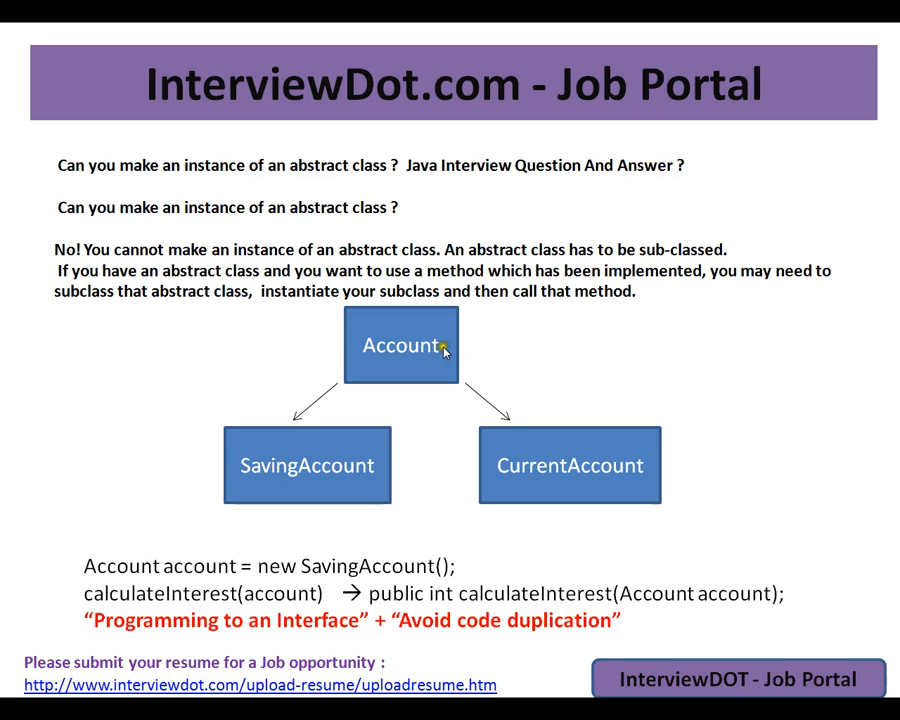
pyautogui.moveTo(315, 469)
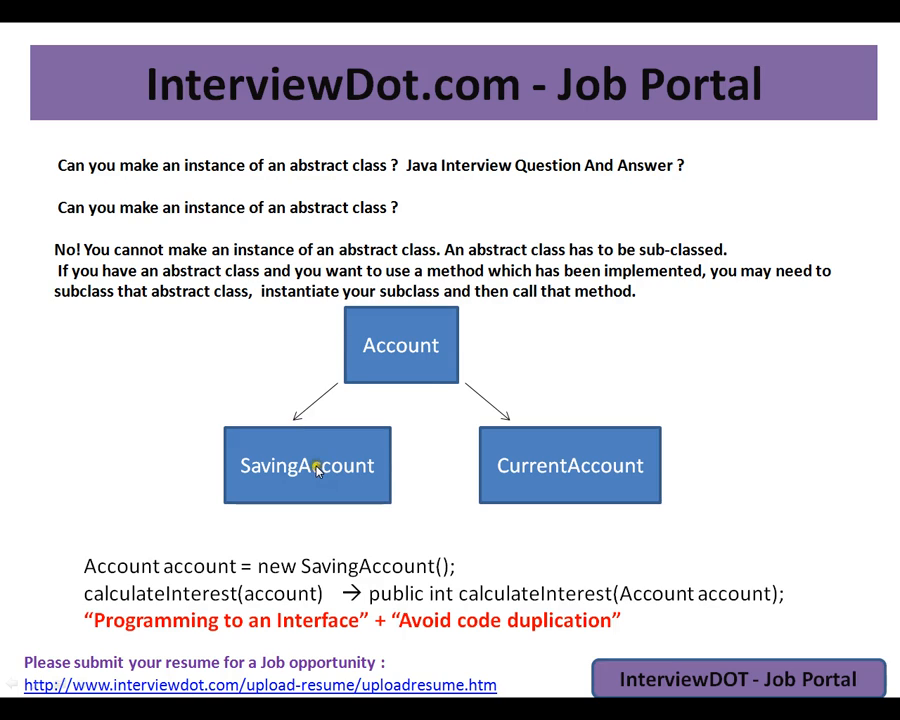
pyautogui.moveTo(282, 473)
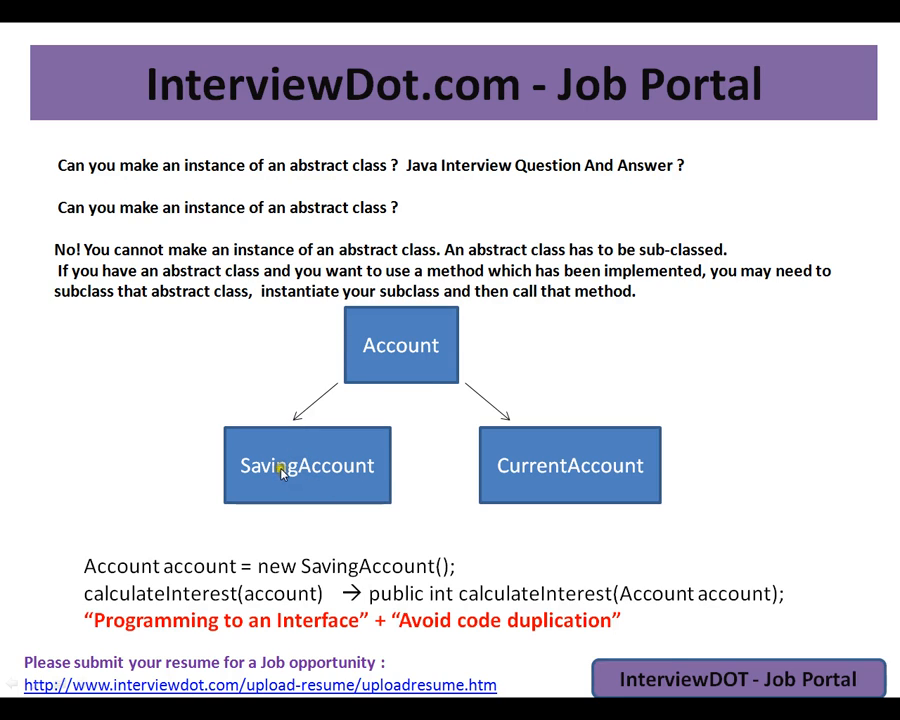
pyautogui.moveTo(283, 487)
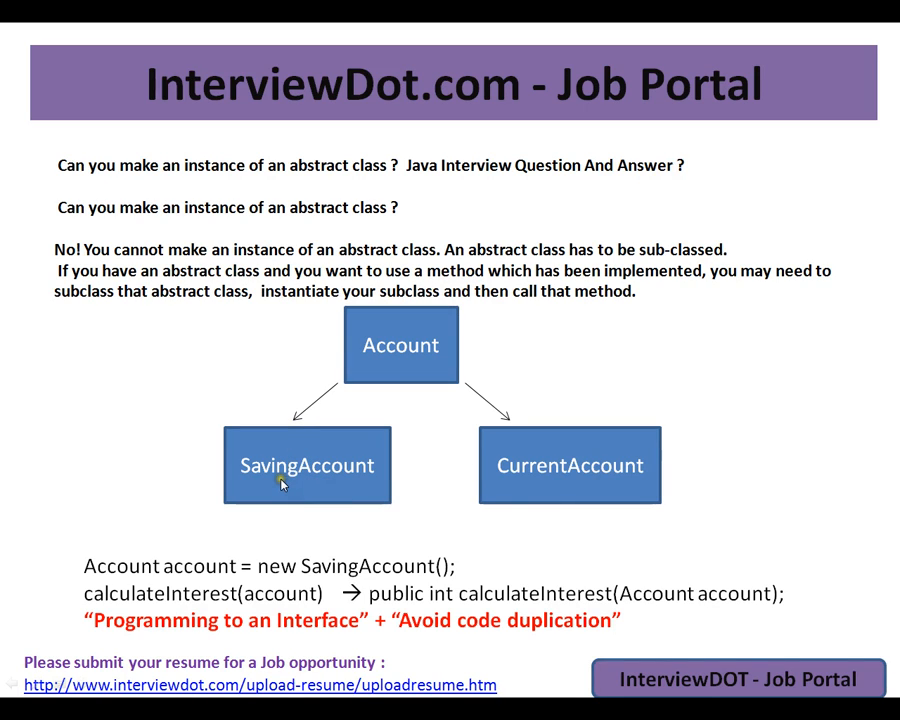
pyautogui.moveTo(598, 471)
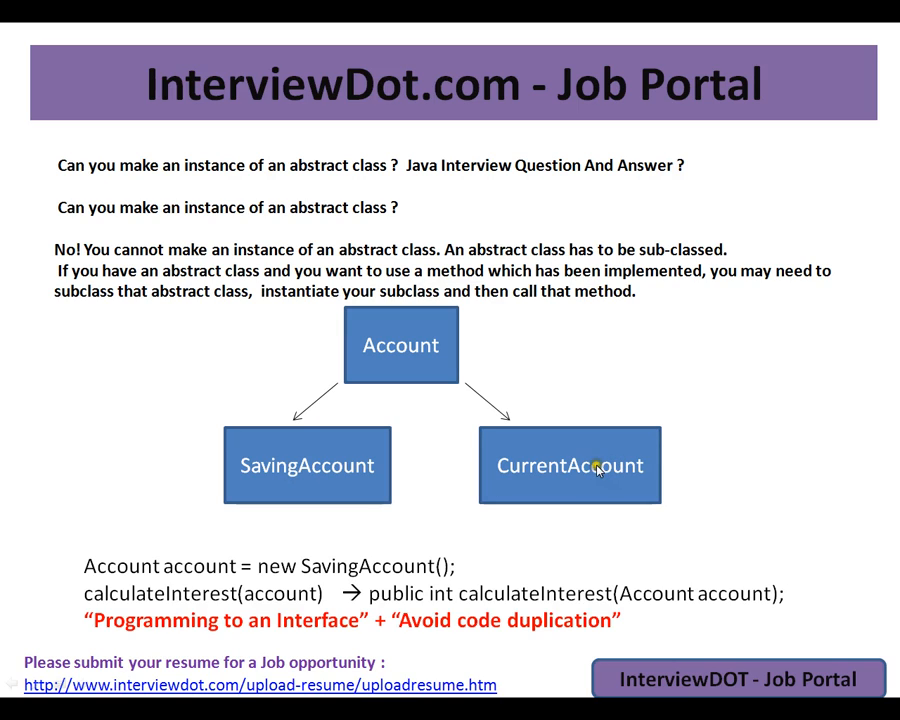
pyautogui.moveTo(348, 426)
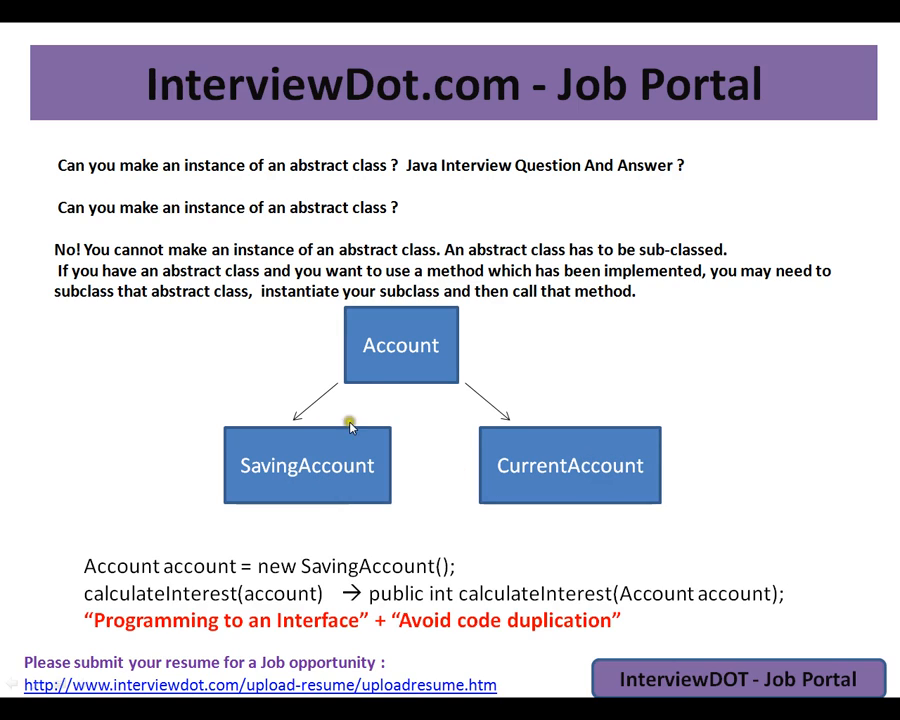
pyautogui.moveTo(315, 453)
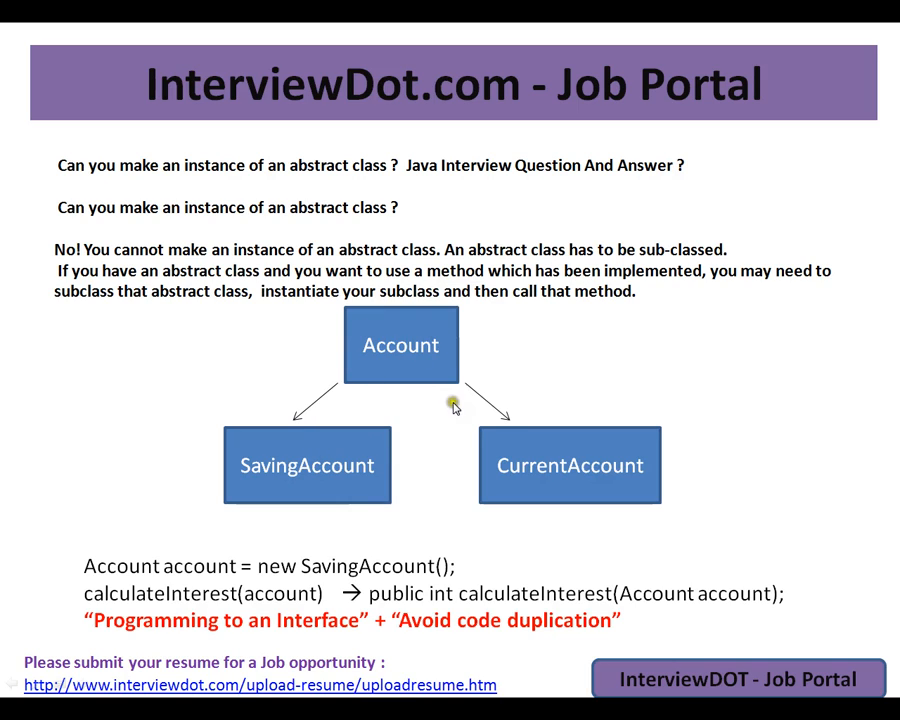
pyautogui.moveTo(585, 493)
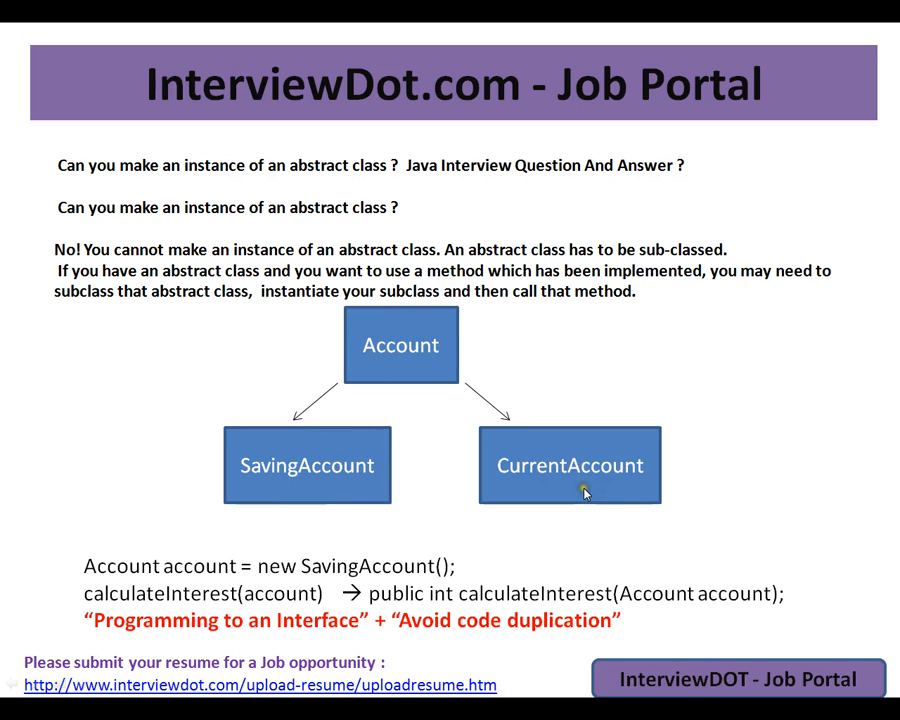
pyautogui.moveTo(572, 497)
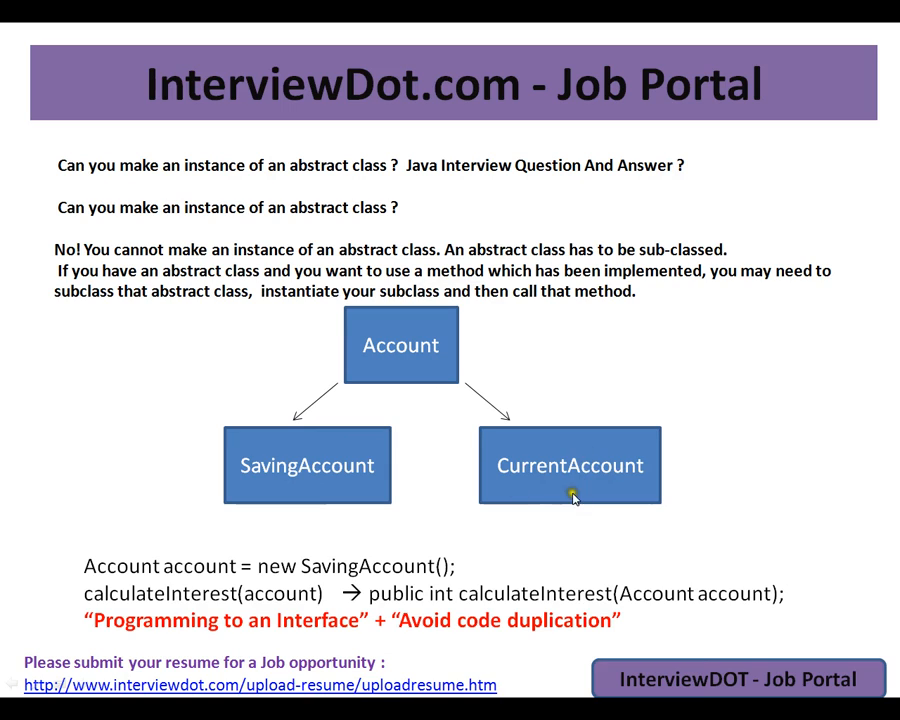
pyautogui.moveTo(574, 478)
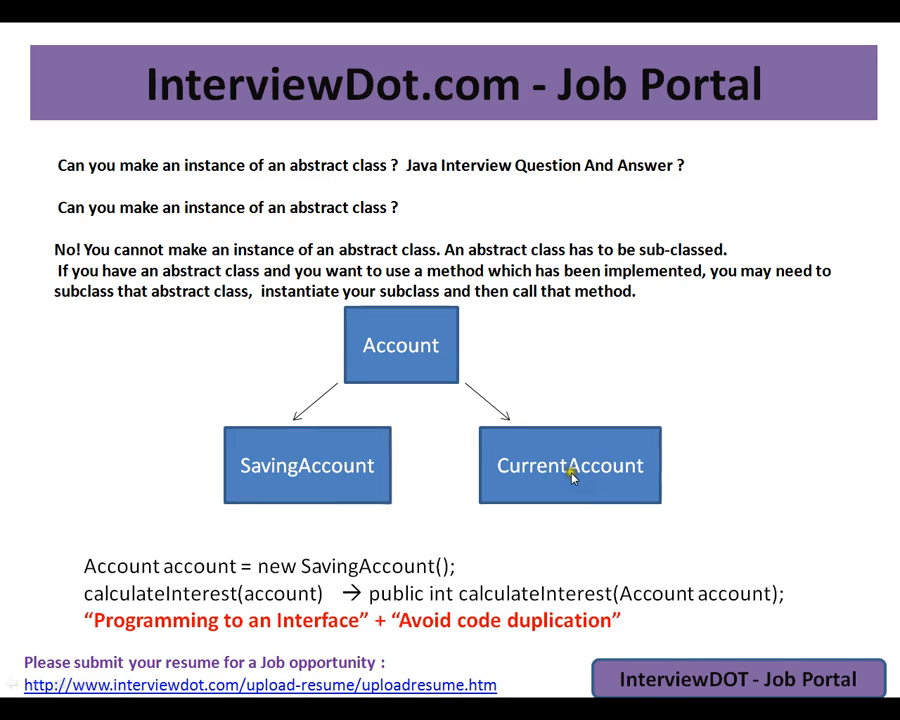
pyautogui.moveTo(369, 469)
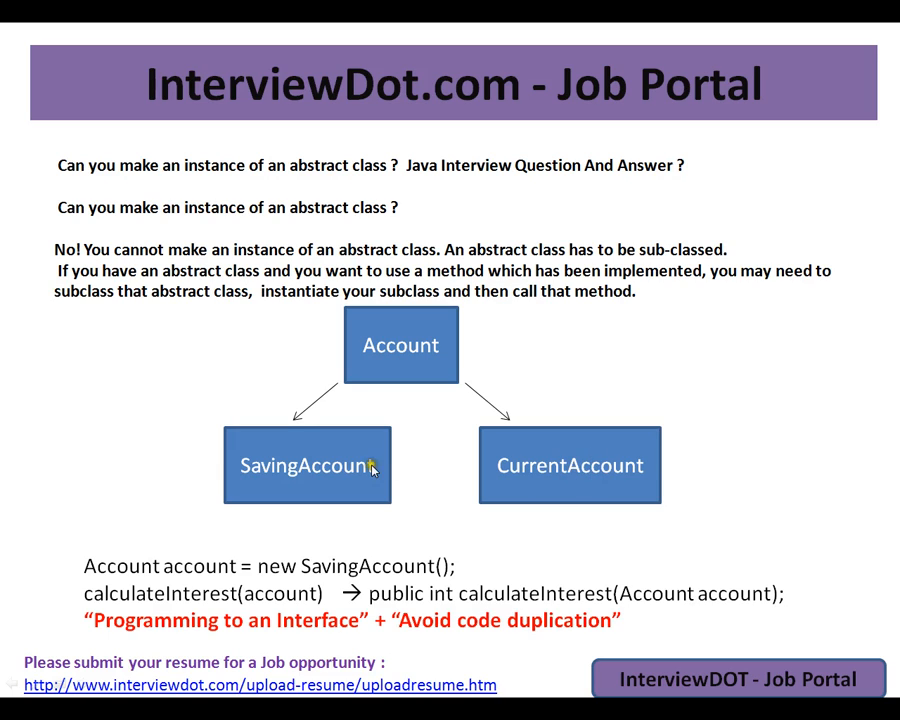
pyautogui.moveTo(325, 489)
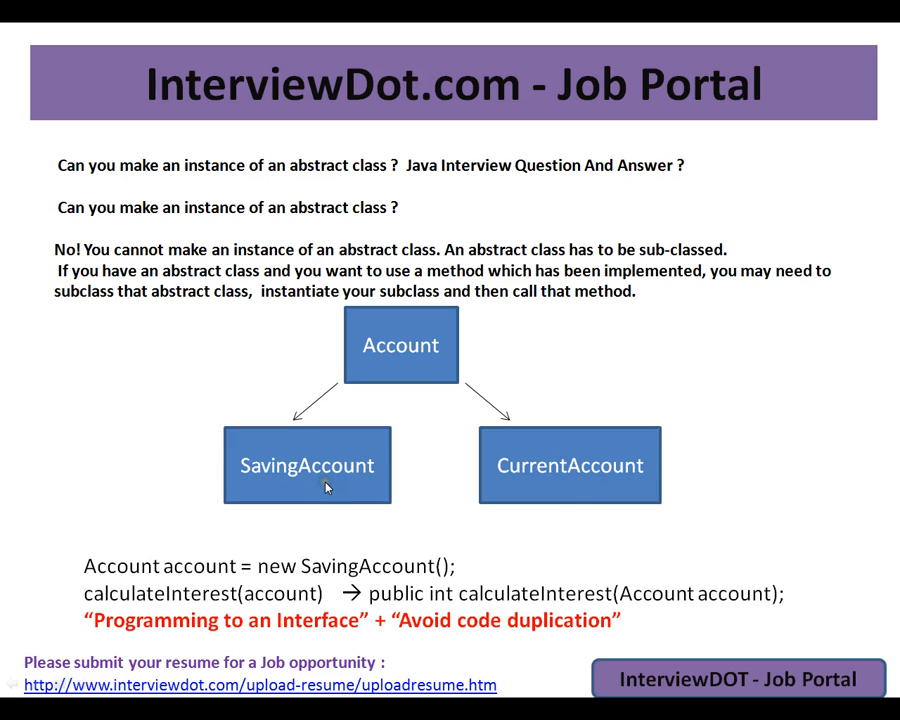
pyautogui.moveTo(473, 469)
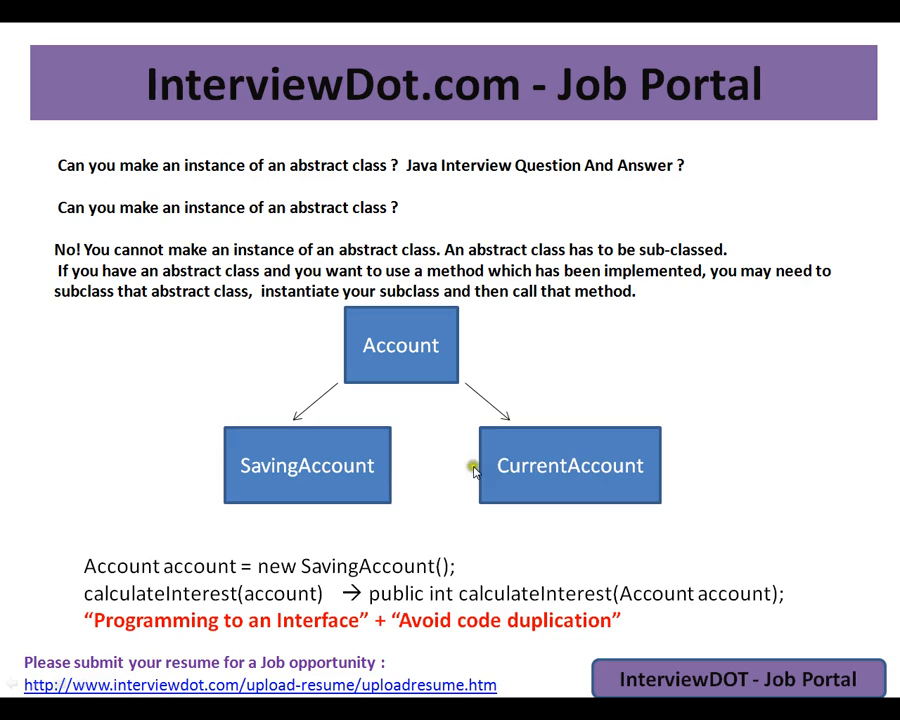
pyautogui.moveTo(568, 461)
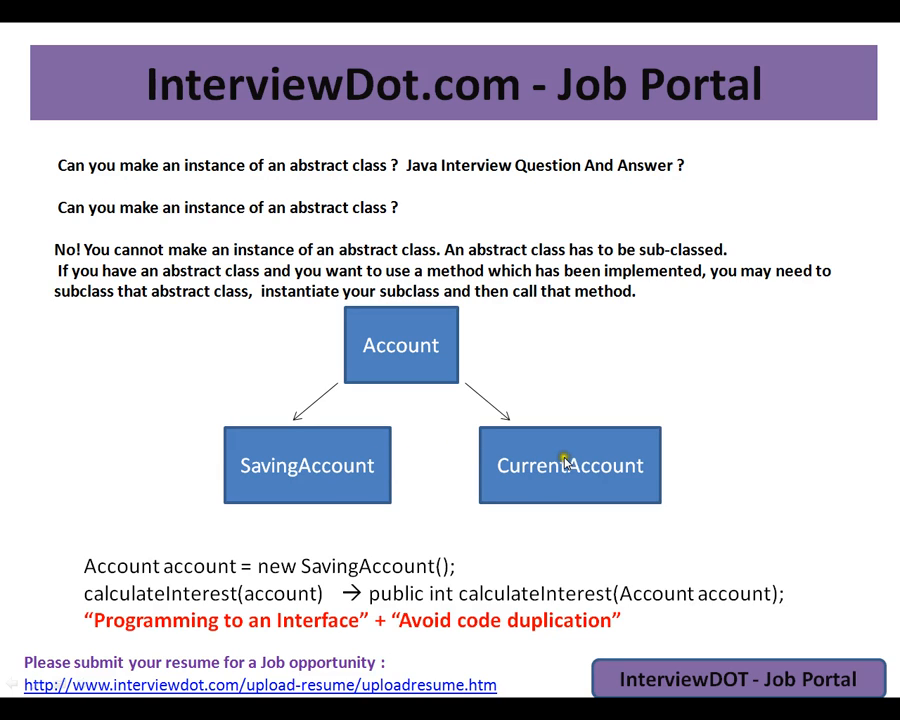
pyautogui.moveTo(538, 488)
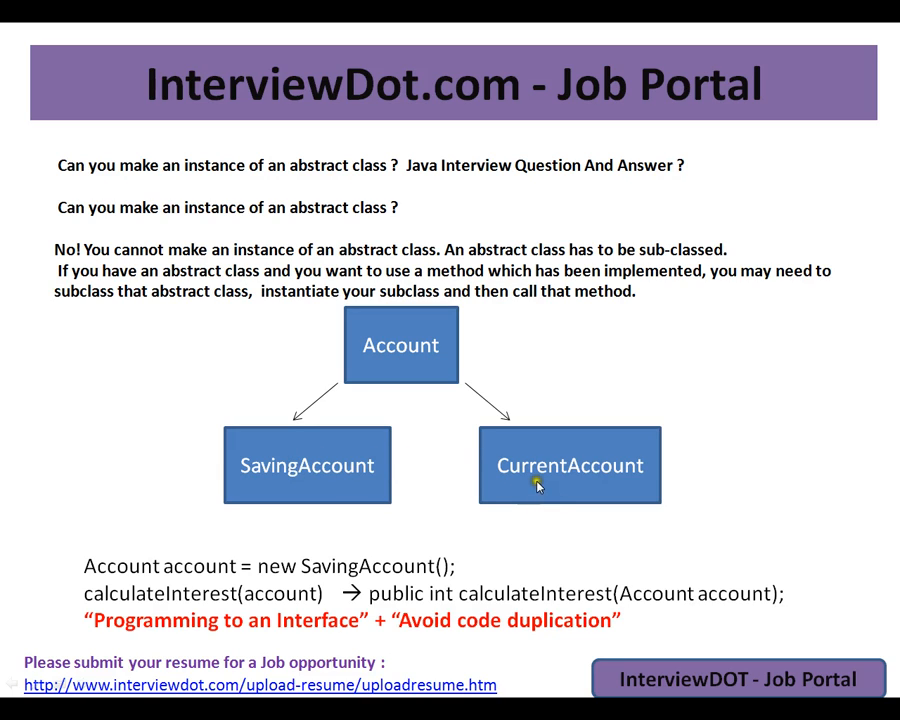
pyautogui.moveTo(383, 322)
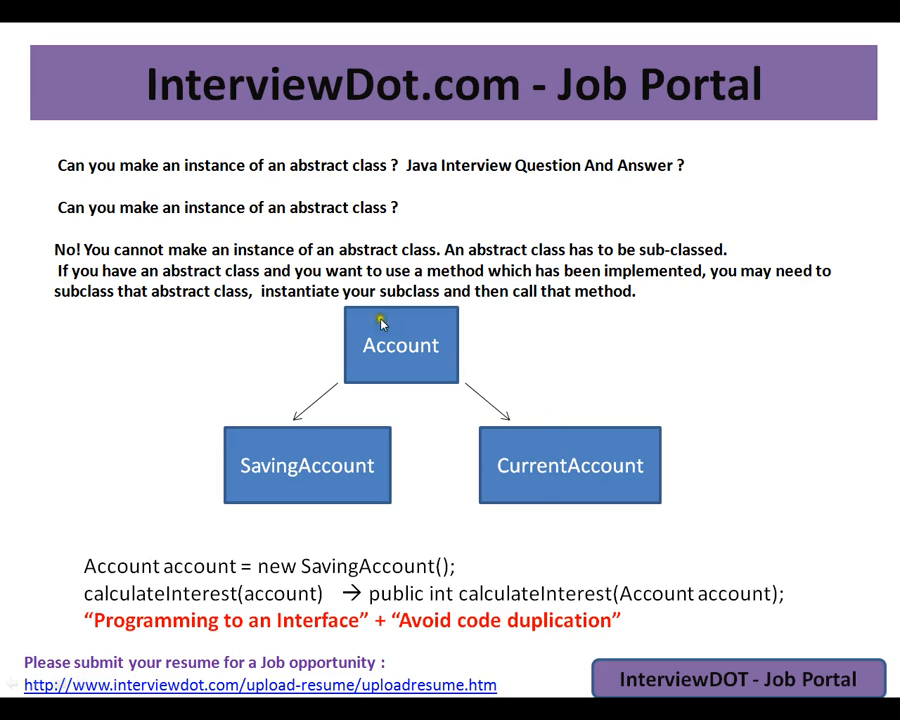
pyautogui.moveTo(386, 371)
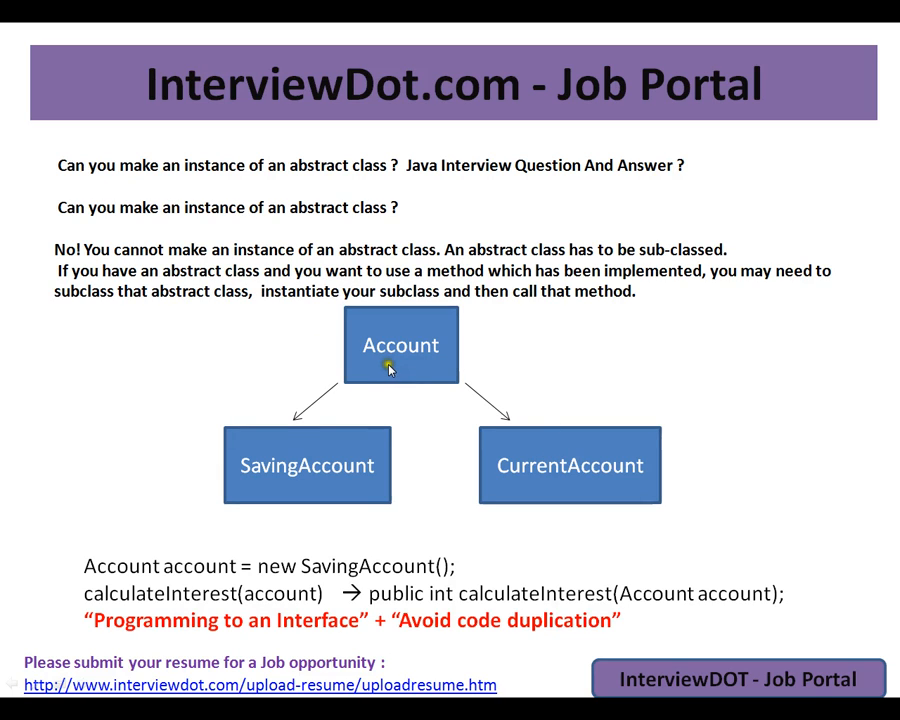
pyautogui.moveTo(390, 370)
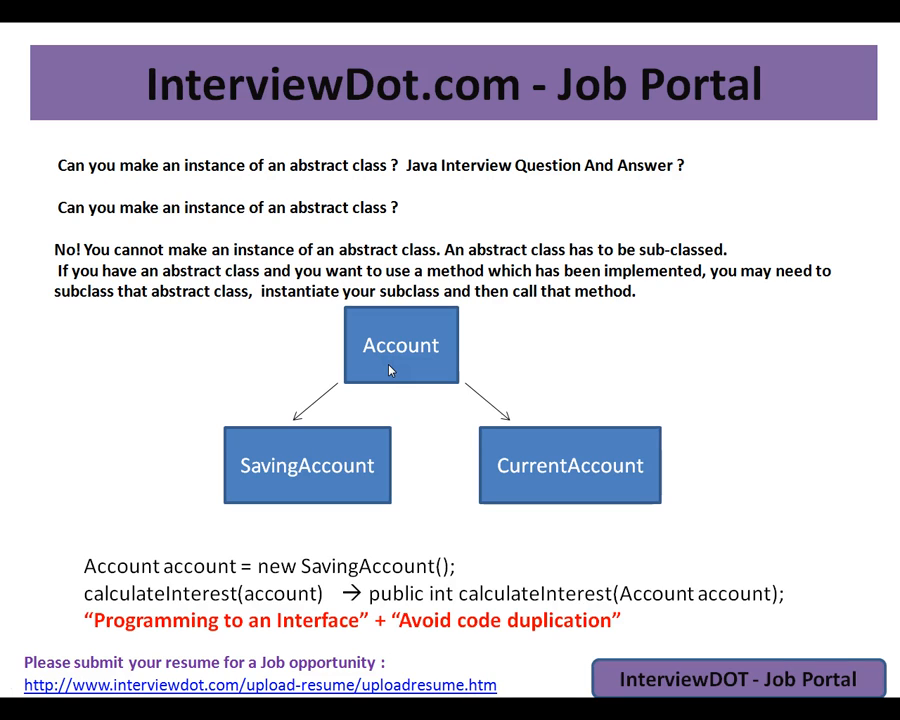
pyautogui.moveTo(387, 432)
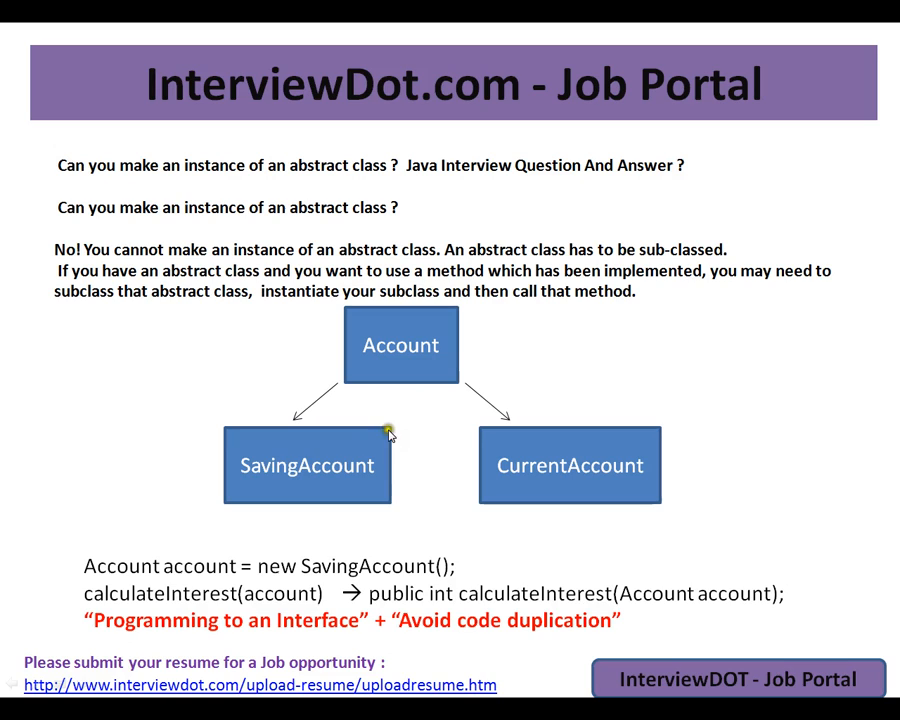
pyautogui.moveTo(557, 473)
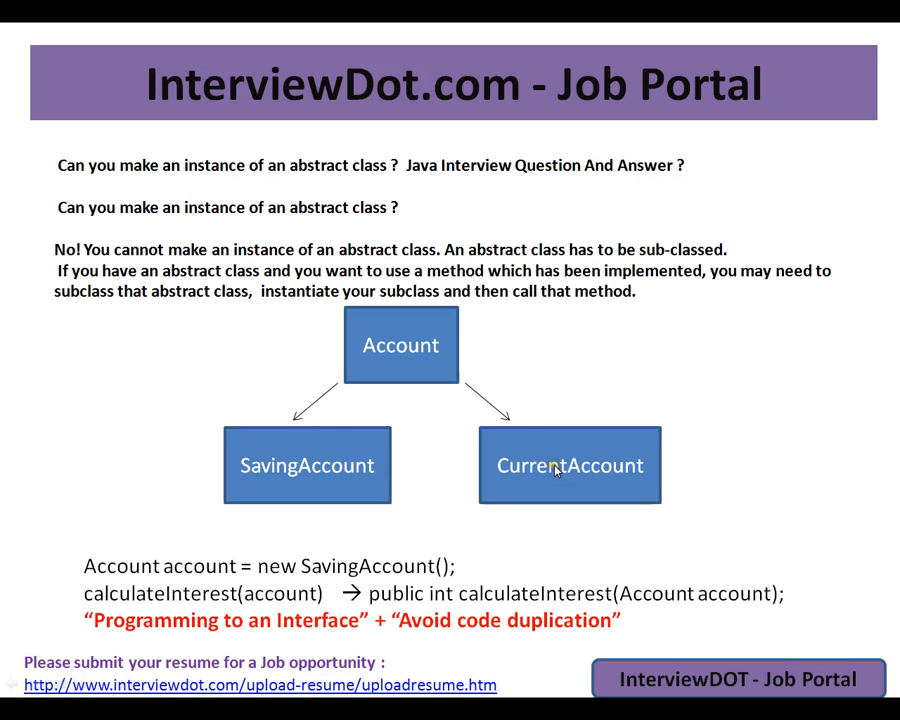
pyautogui.moveTo(391, 347)
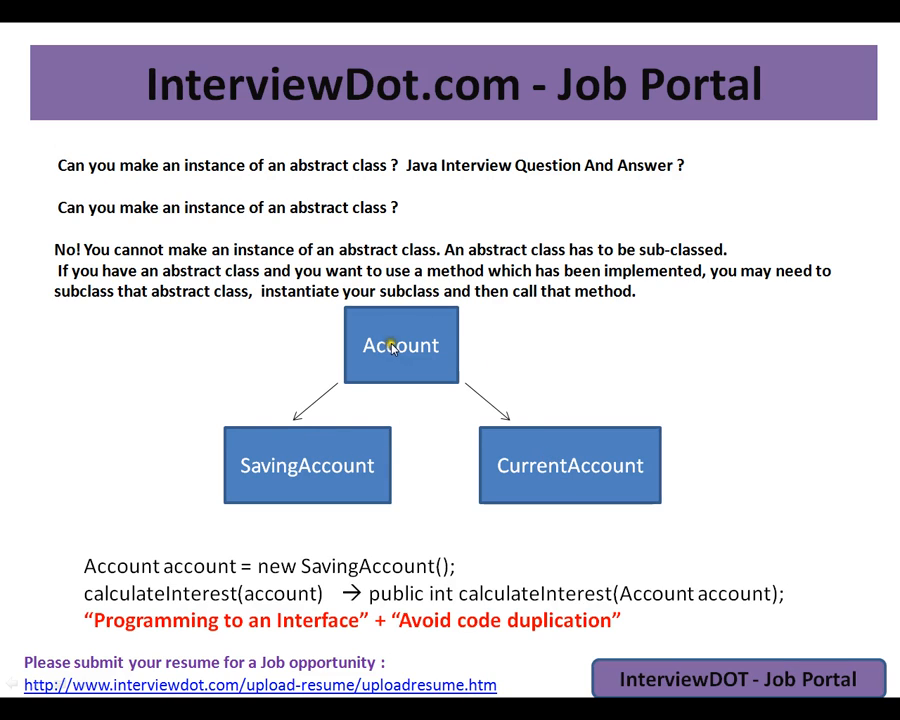
pyautogui.moveTo(618, 338)
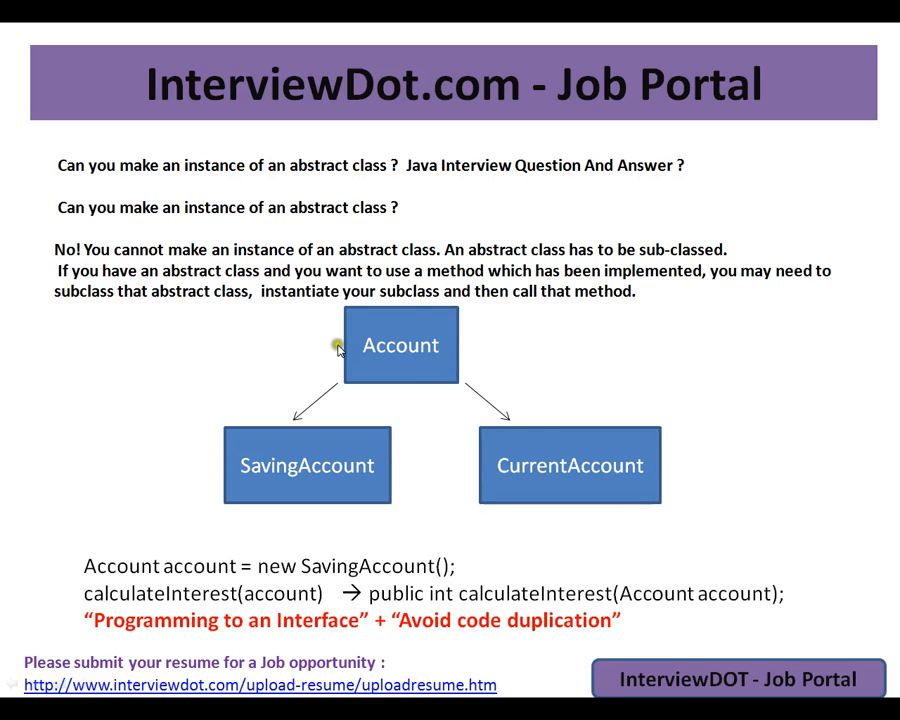
pyautogui.moveTo(458, 350)
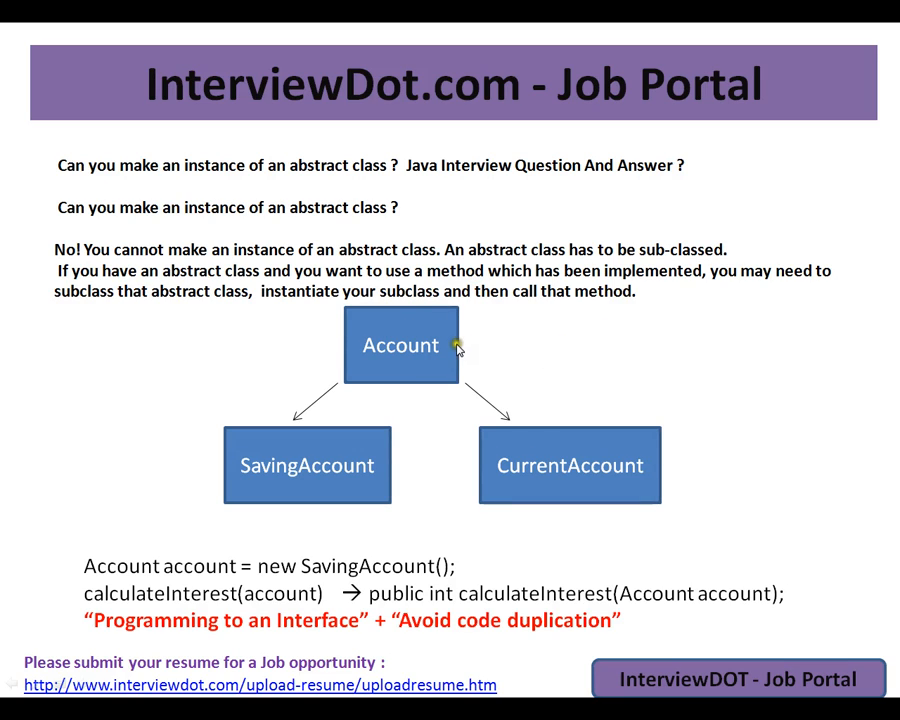
pyautogui.moveTo(500, 350)
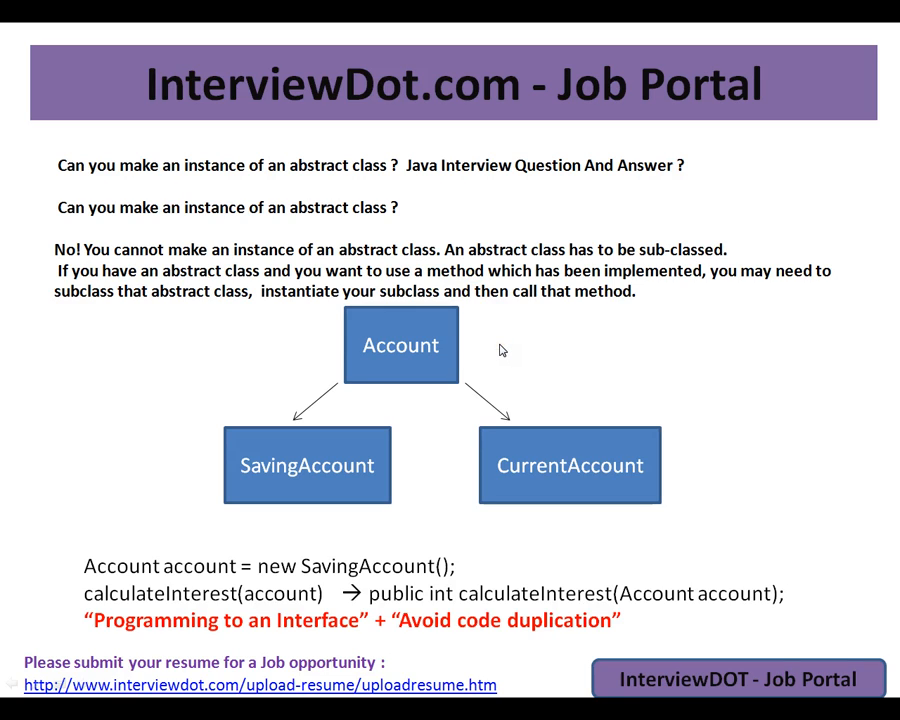
pyautogui.moveTo(259, 573)
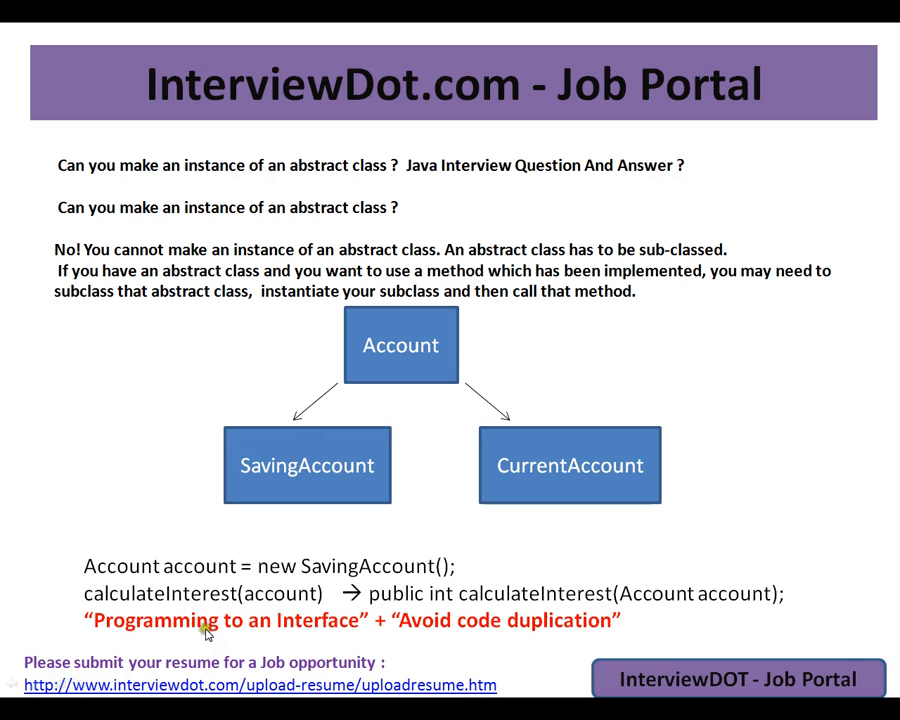
pyautogui.moveTo(90, 583)
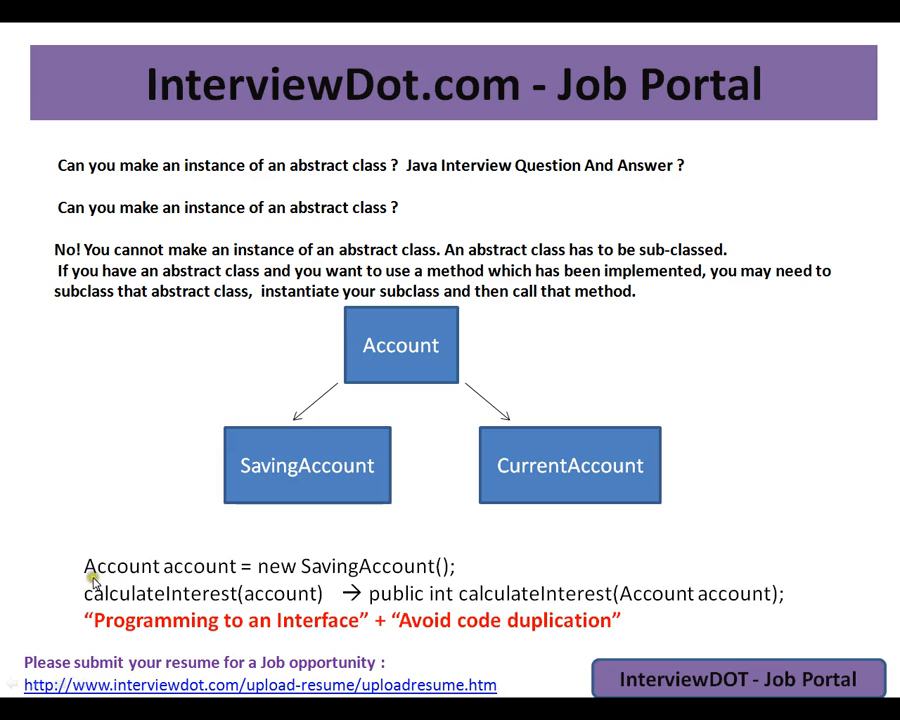
pyautogui.moveTo(457, 568)
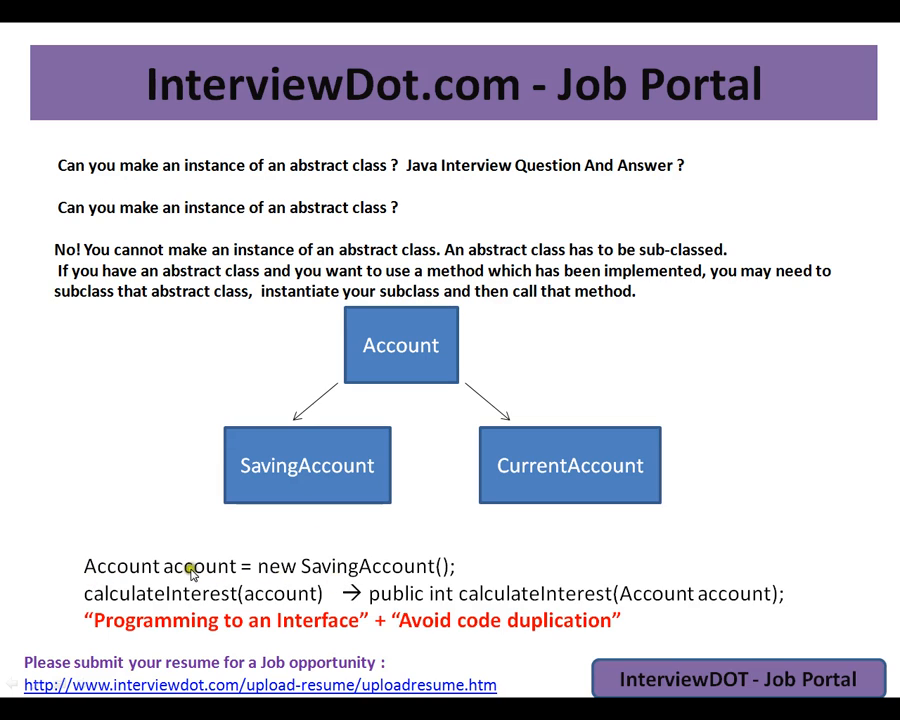
pyautogui.moveTo(416, 601)
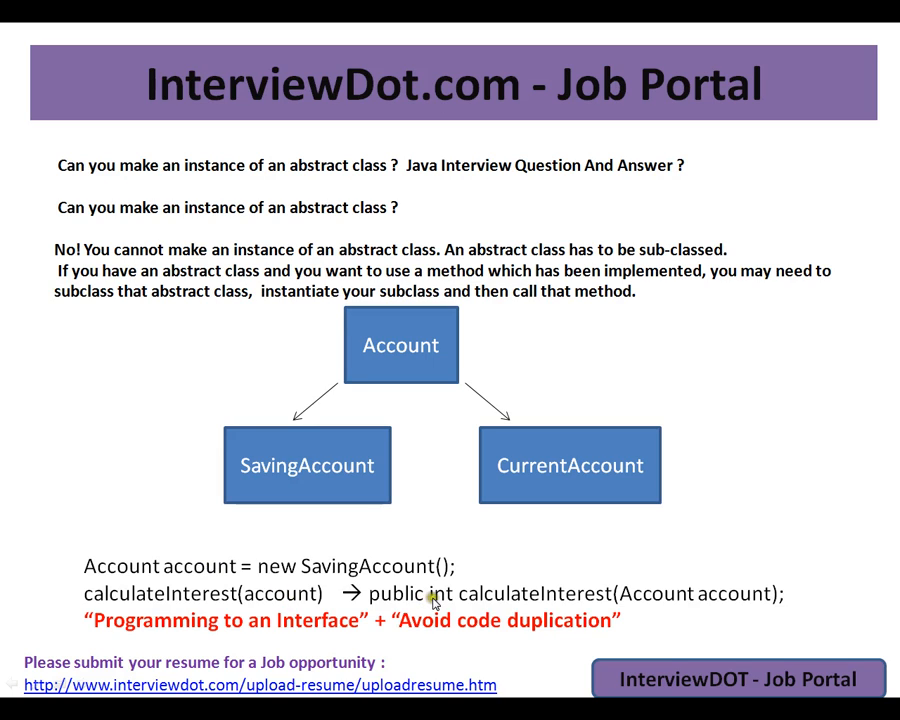
pyautogui.moveTo(567, 608)
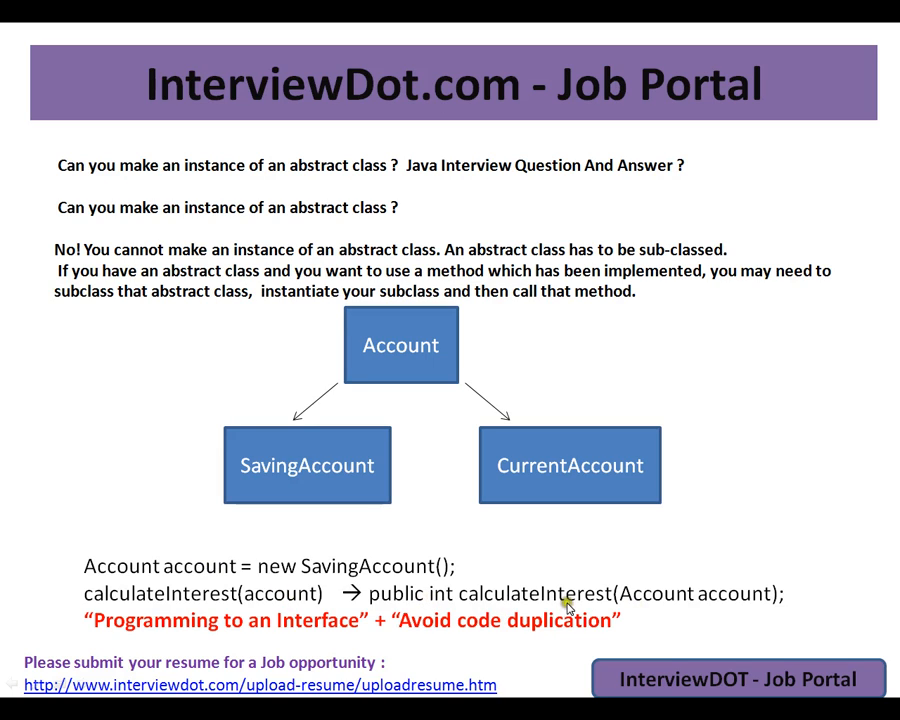
pyautogui.moveTo(773, 578)
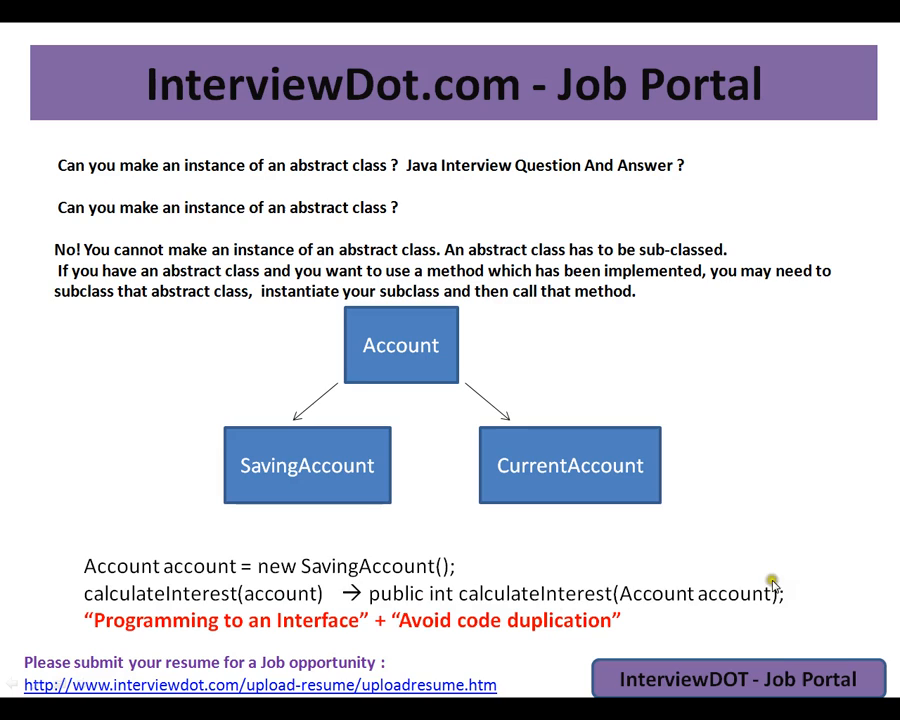
pyautogui.moveTo(660, 577)
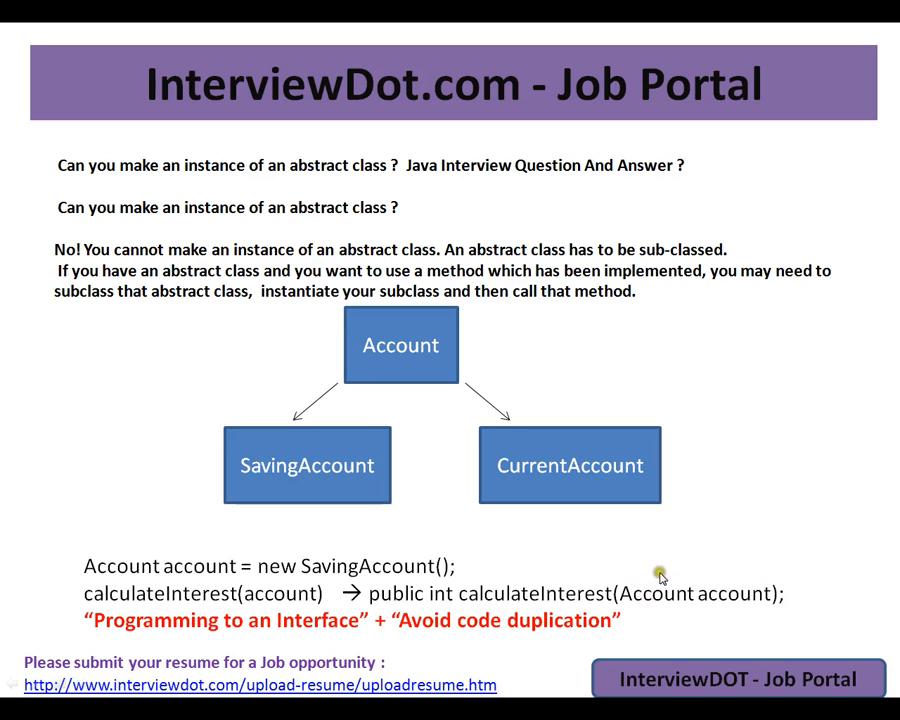
pyautogui.moveTo(742, 607)
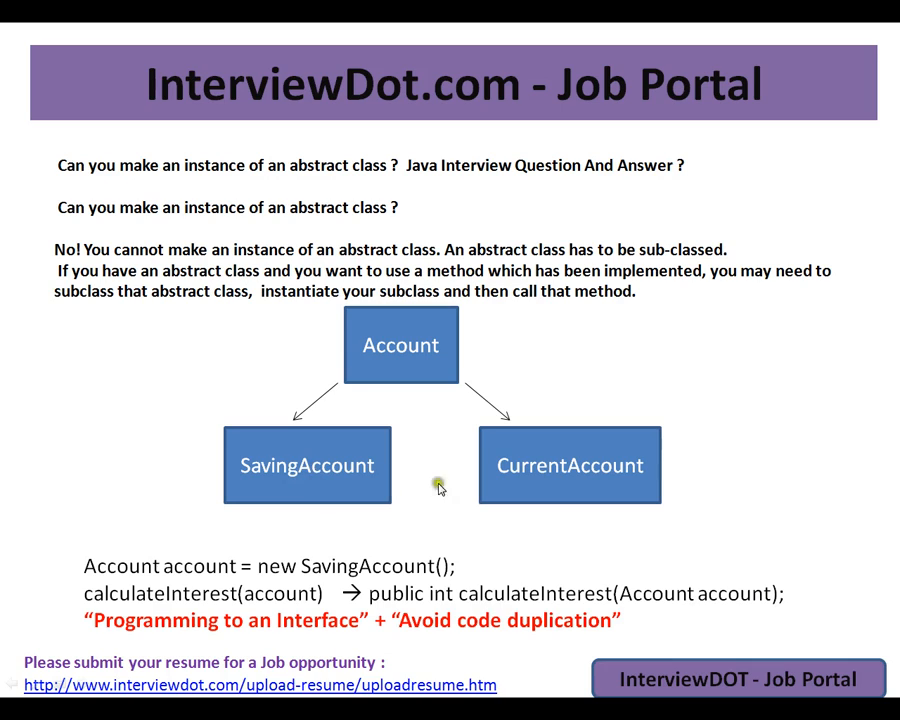
pyautogui.moveTo(545, 451)
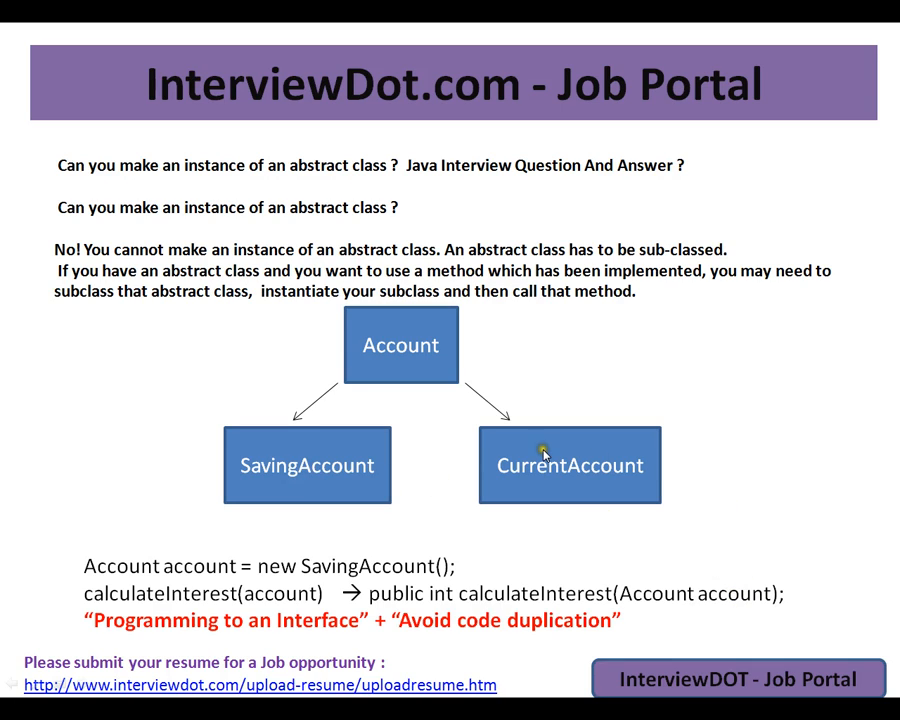
pyautogui.moveTo(725, 610)
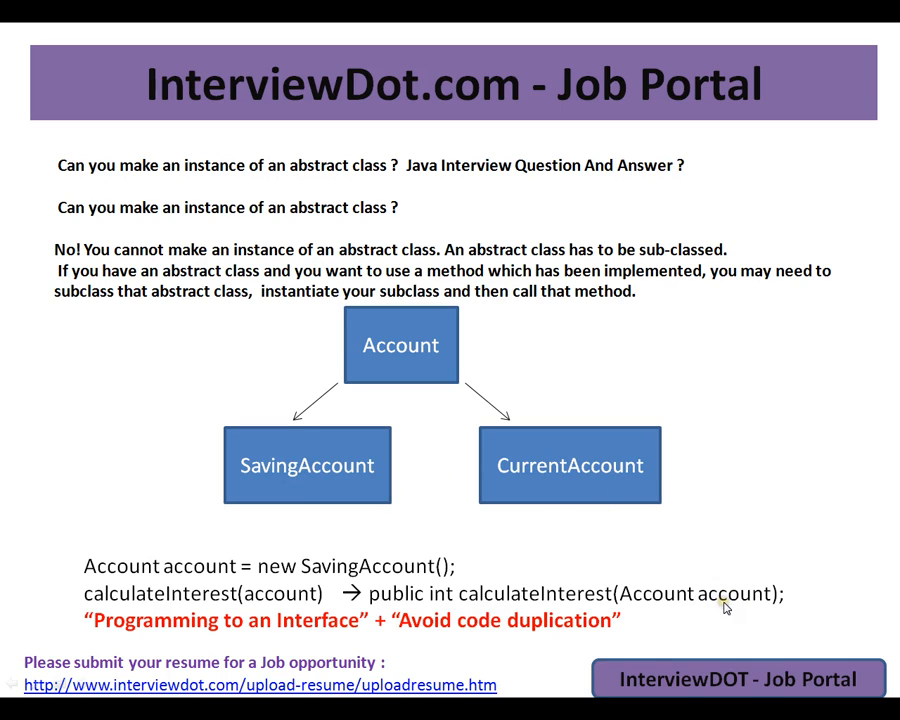
pyautogui.moveTo(118, 640)
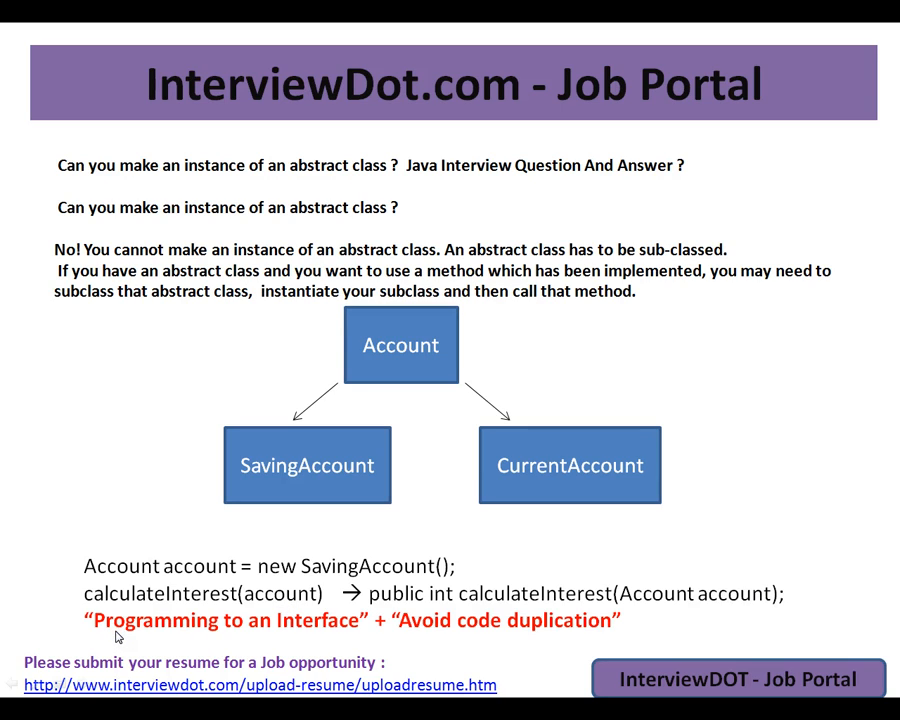
pyautogui.moveTo(340, 643)
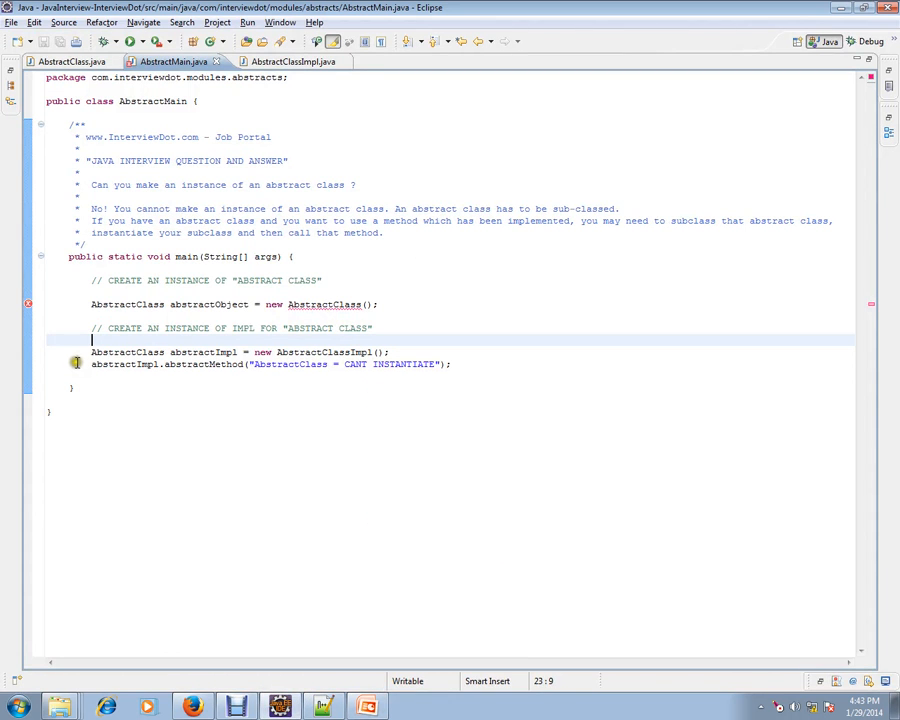
# Highlight the AbstractClassImpl instantiation and method-call lines, then the class name
pyautogui.moveTo(90, 351); pyautogui.dragTo(455, 364)
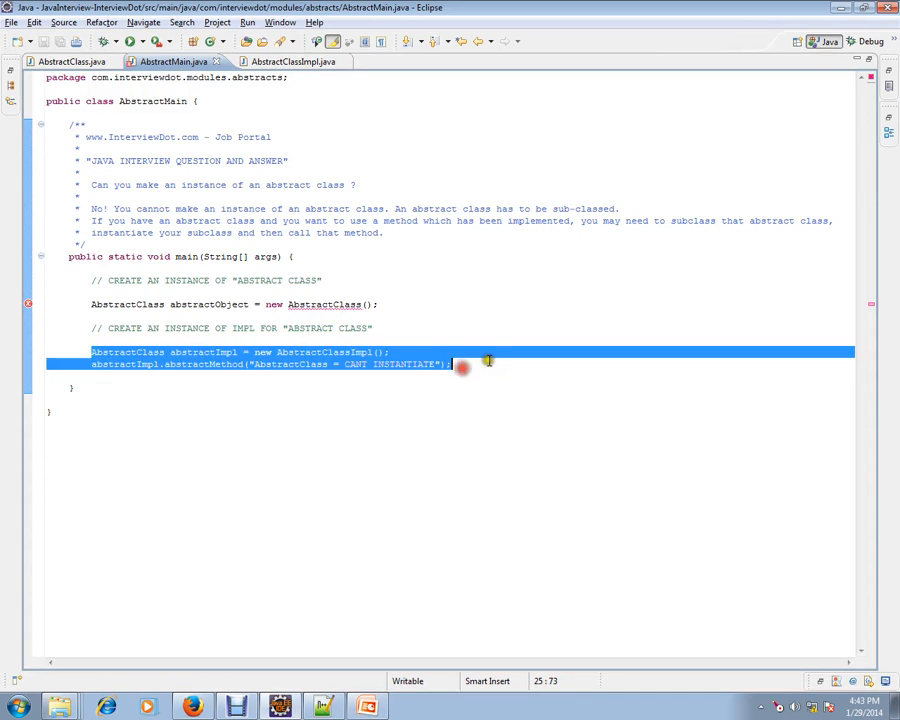
pyautogui.doubleClick(322, 352)
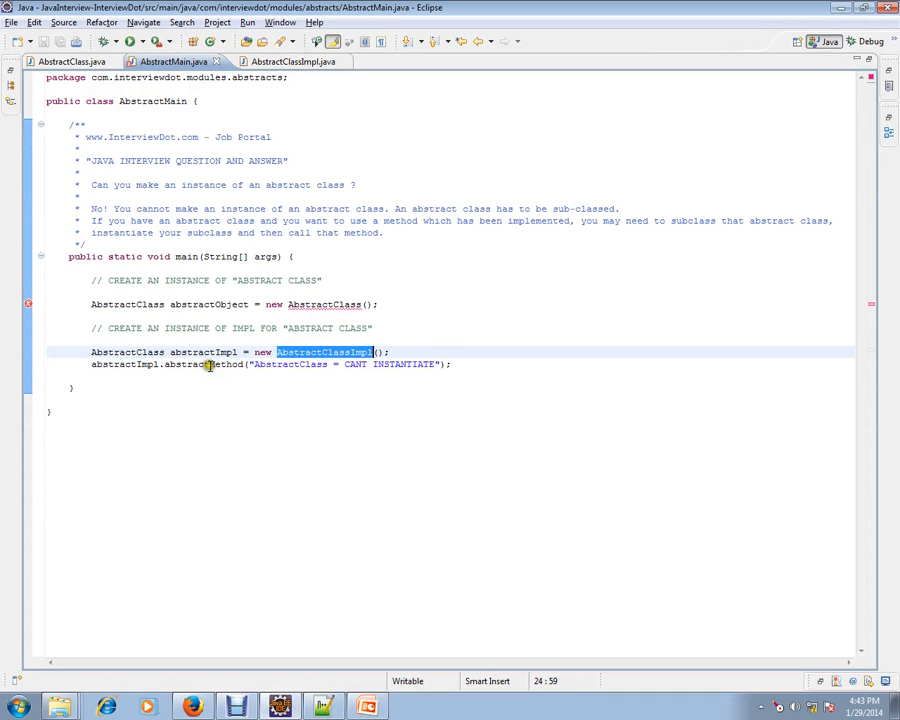